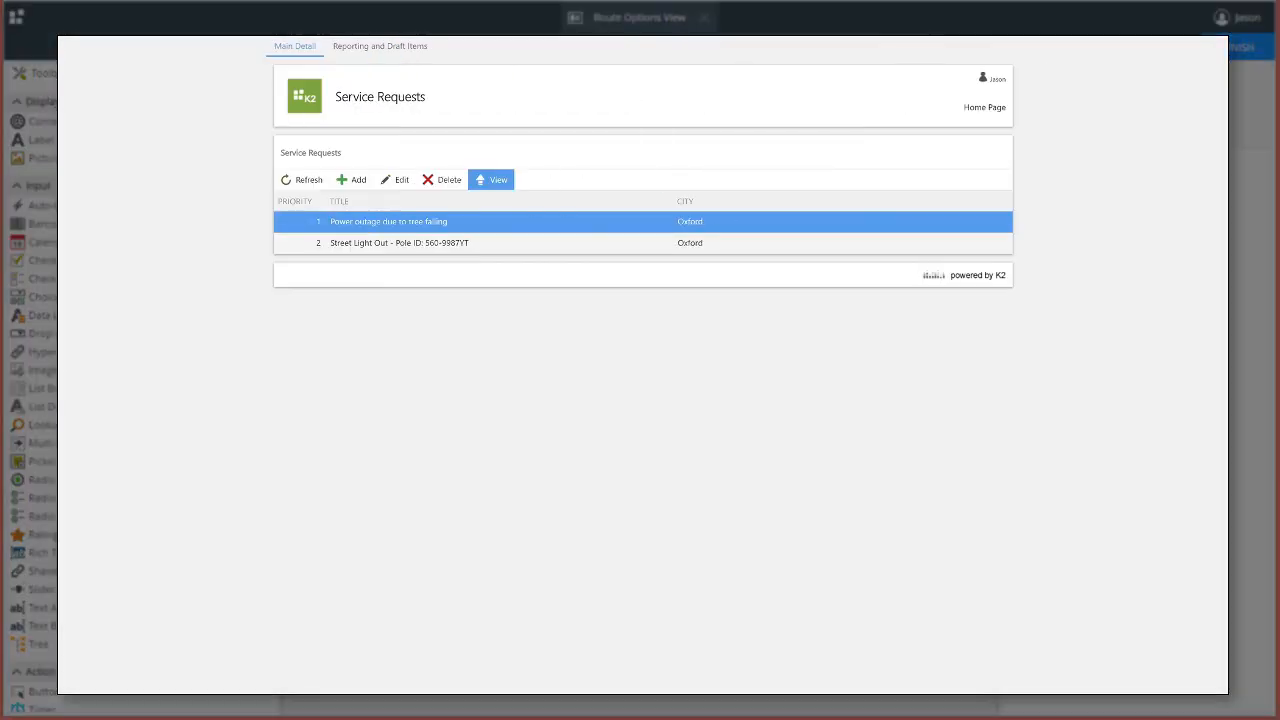
Step: Select the Street Light Out - Pole ID: 560-9987YT request and view its details
click(400, 242)
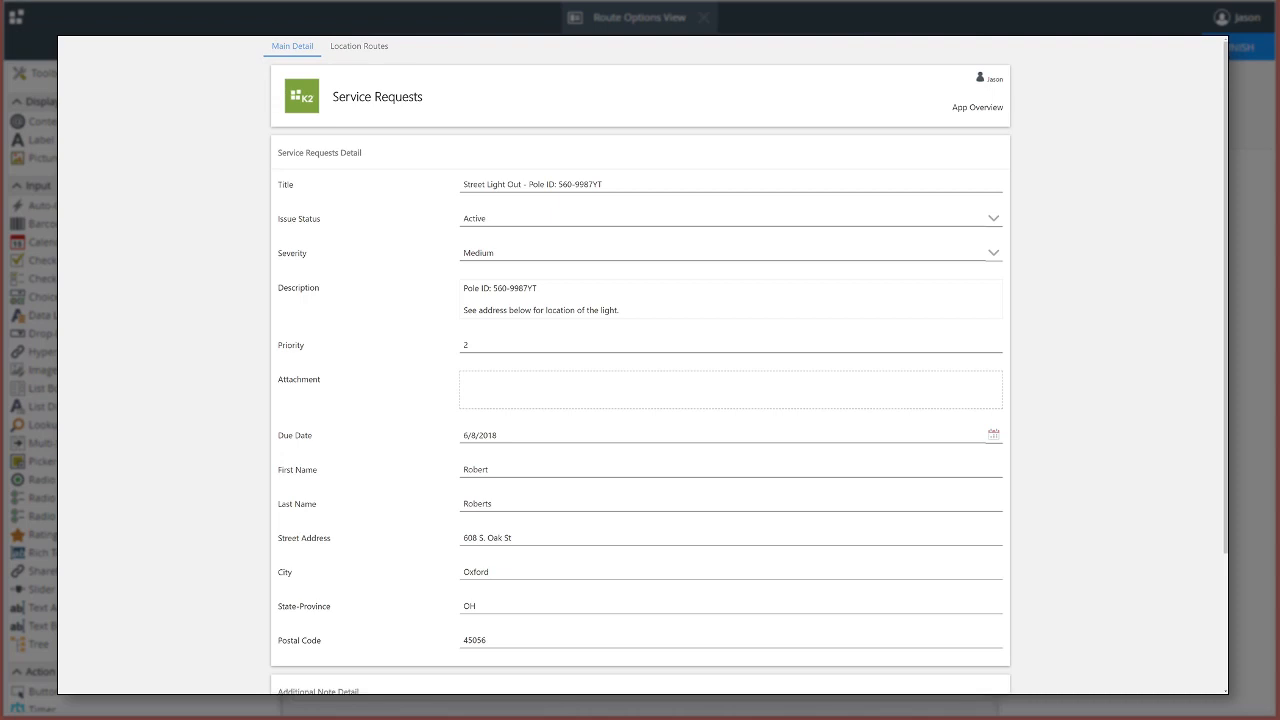
click(361, 46)
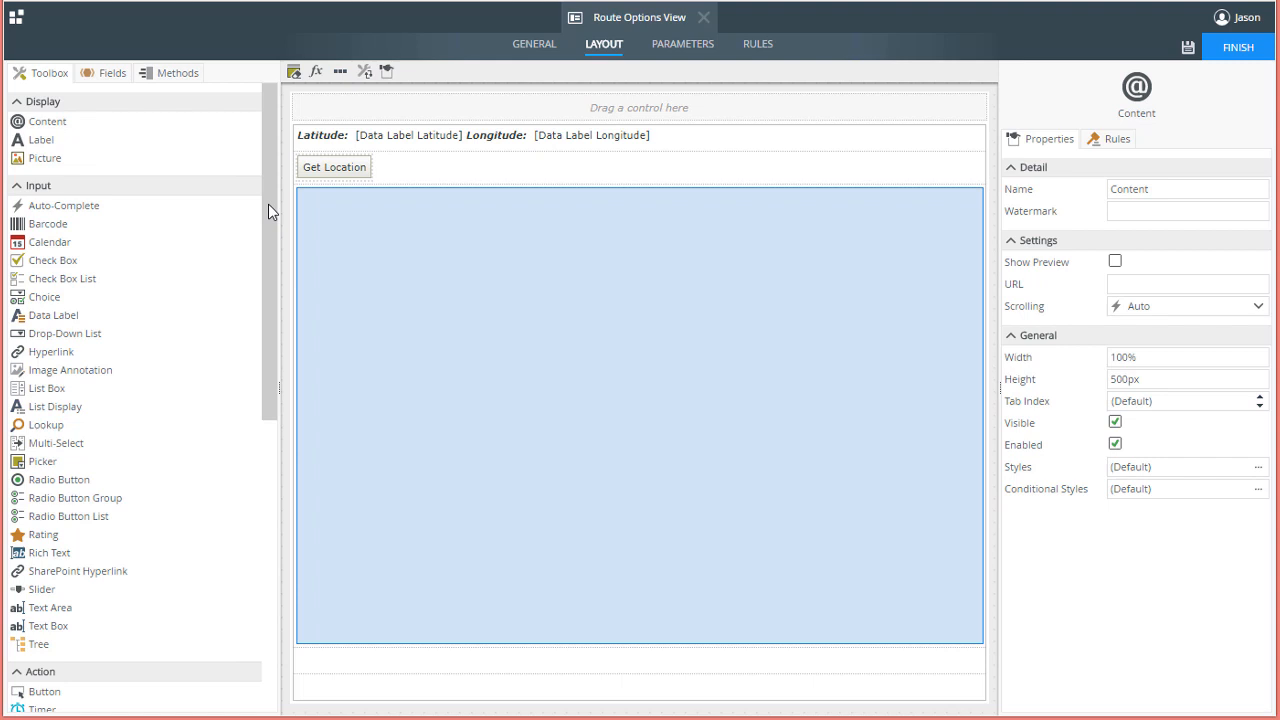
mouse_move(270, 210)
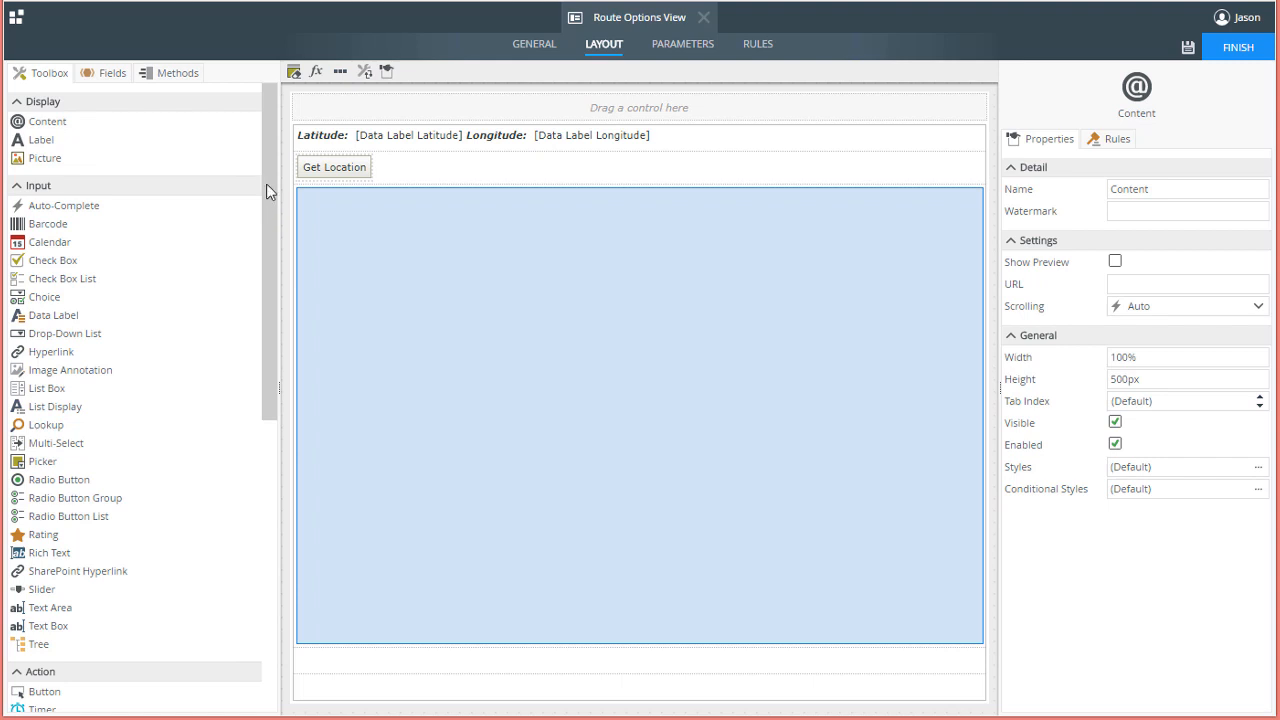
Step: Drag a Location Services control from Toolbox Information onto the view's top row
scroll(down, 3)
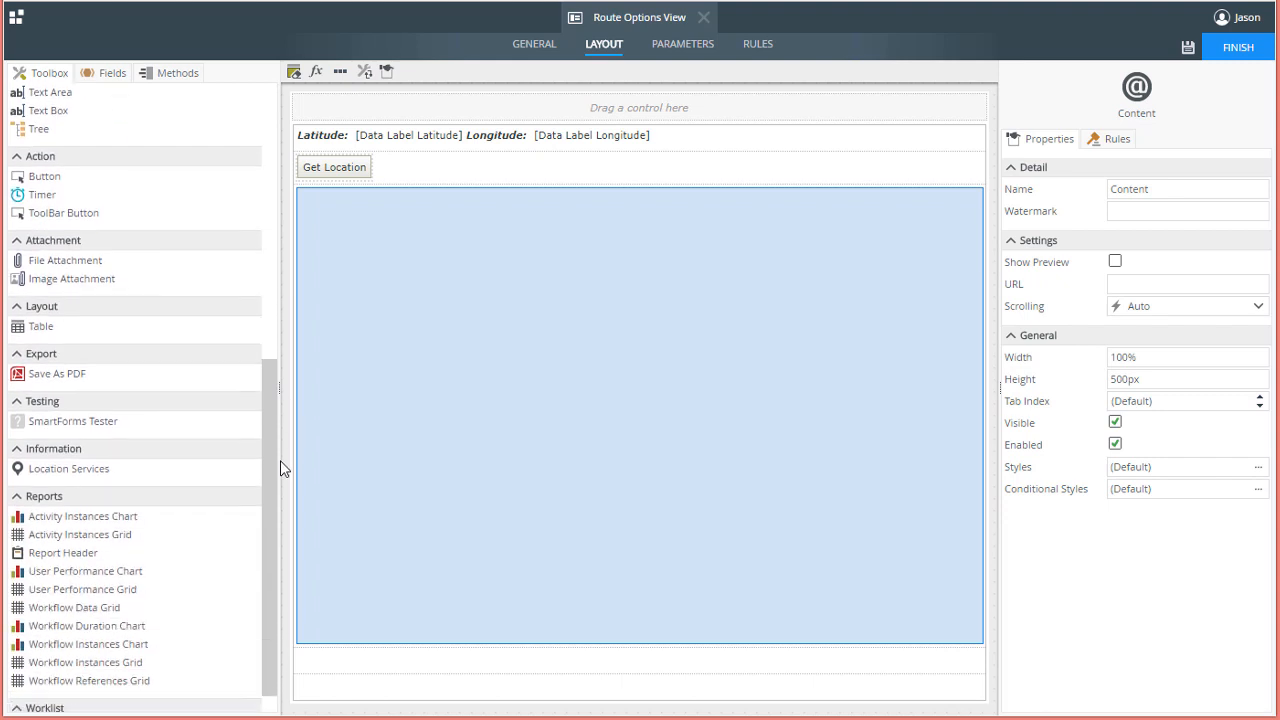
mouse_move(137, 480)
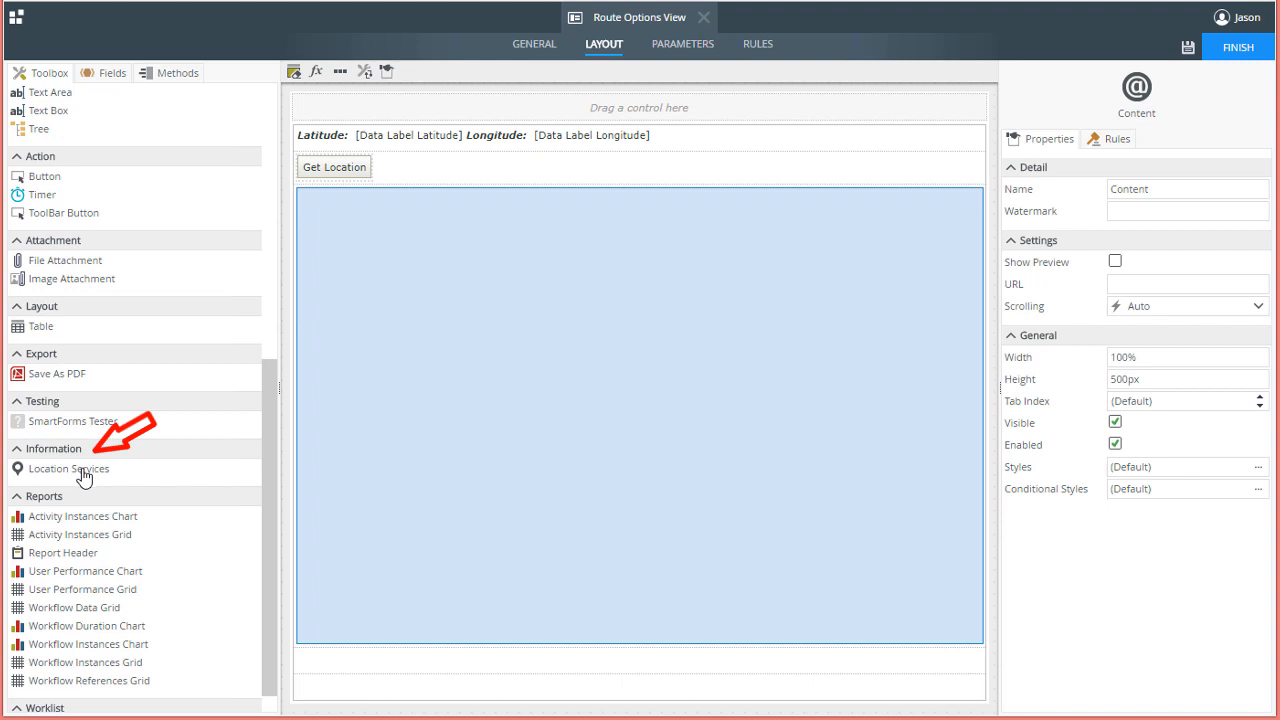
drag(70, 468, 330, 107)
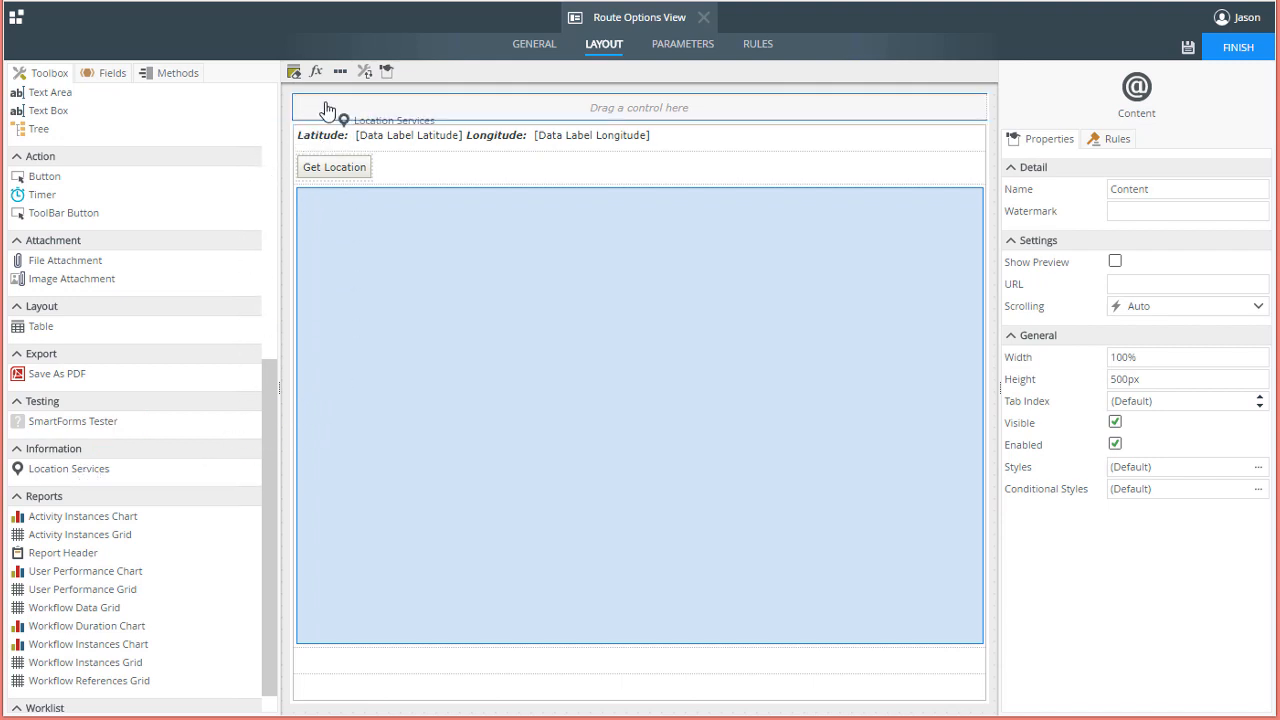
click(310, 111)
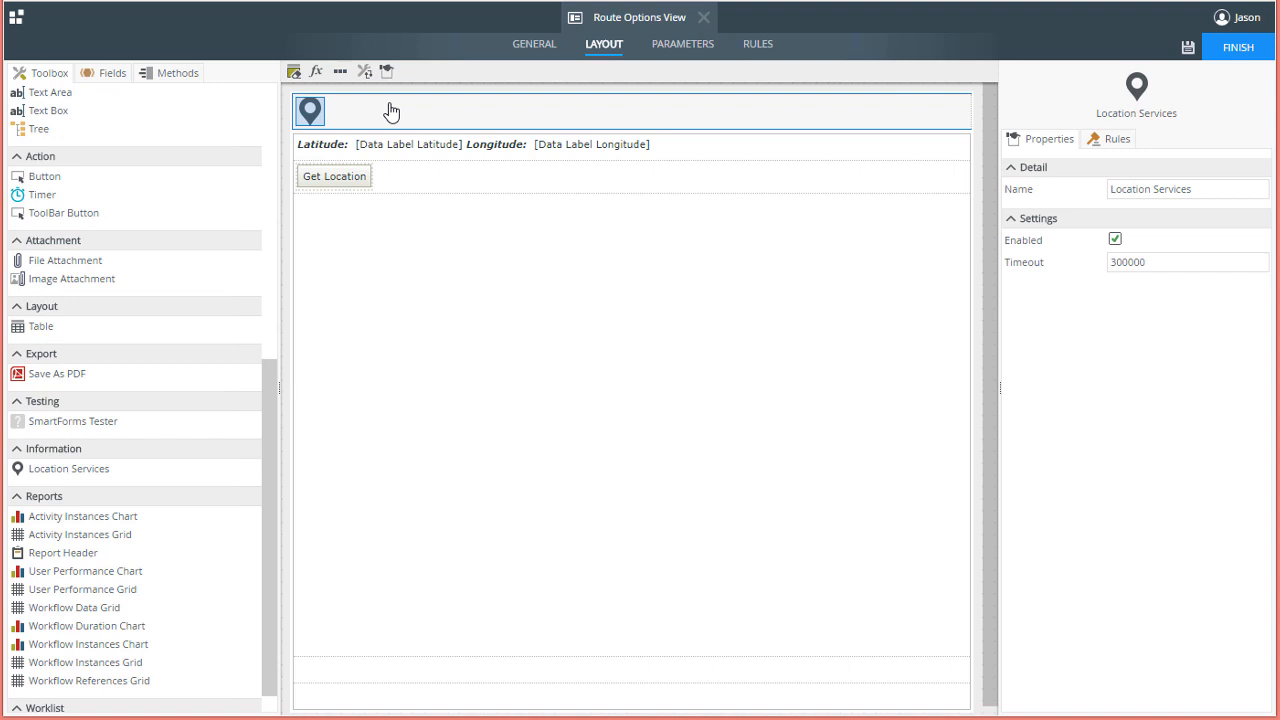
Step: Start a new rule triggered when the view executes its Initialize method
click(757, 43)
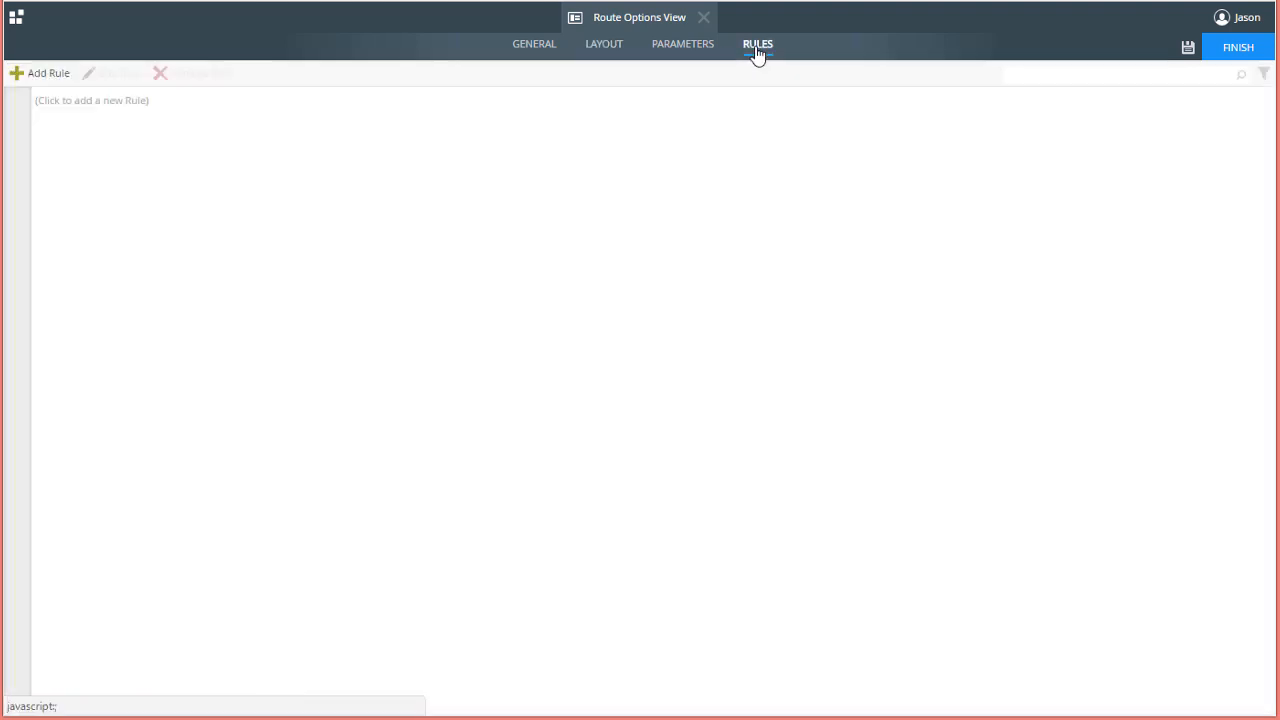
mouse_move(48, 73)
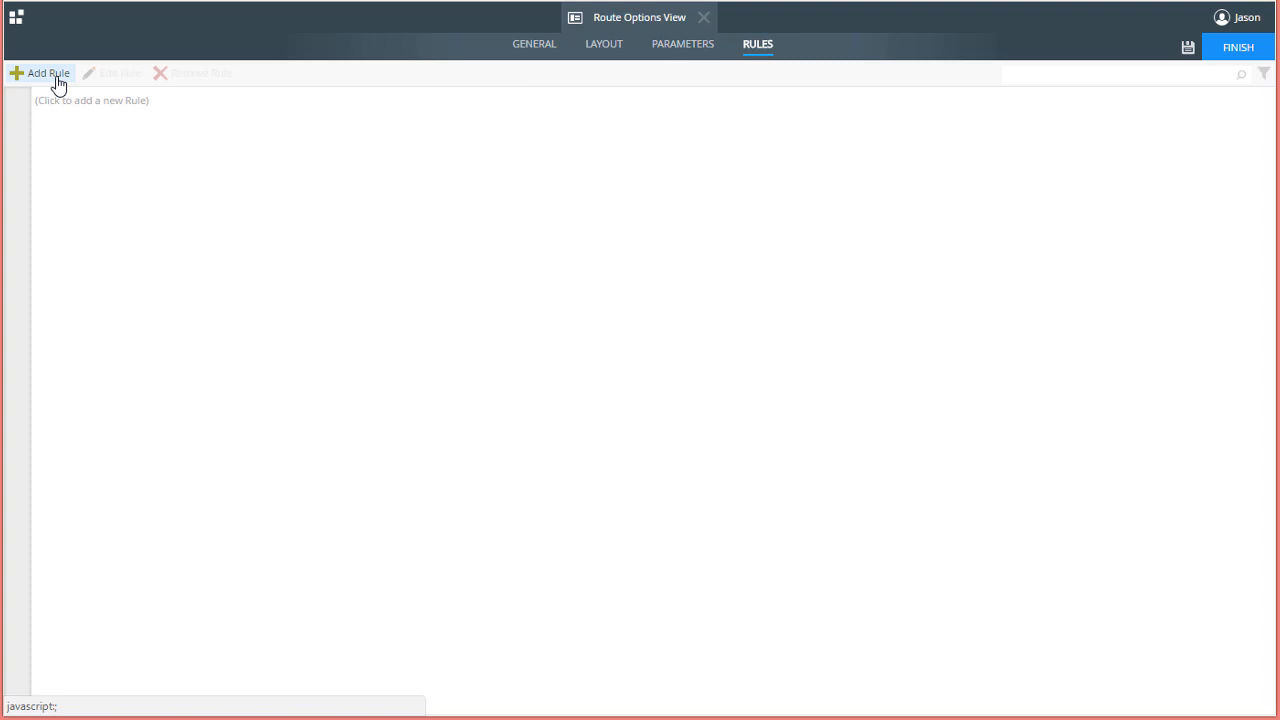
click(40, 73)
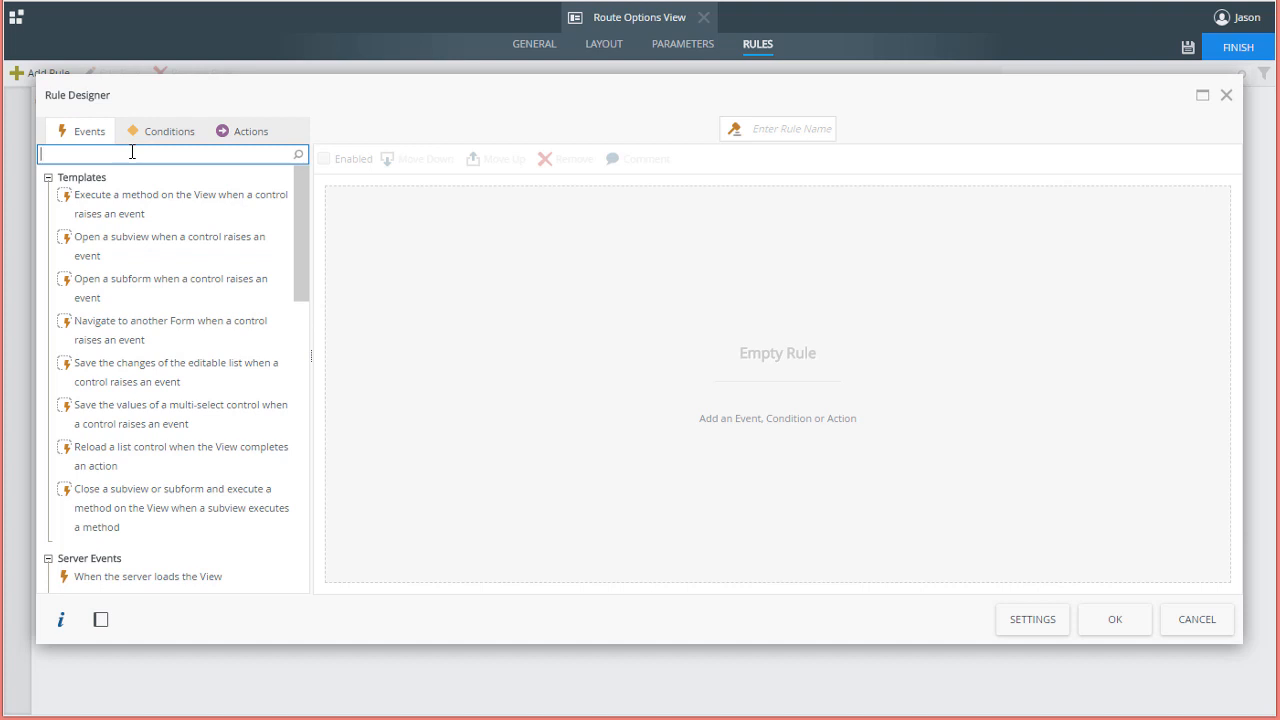
text(when the view)
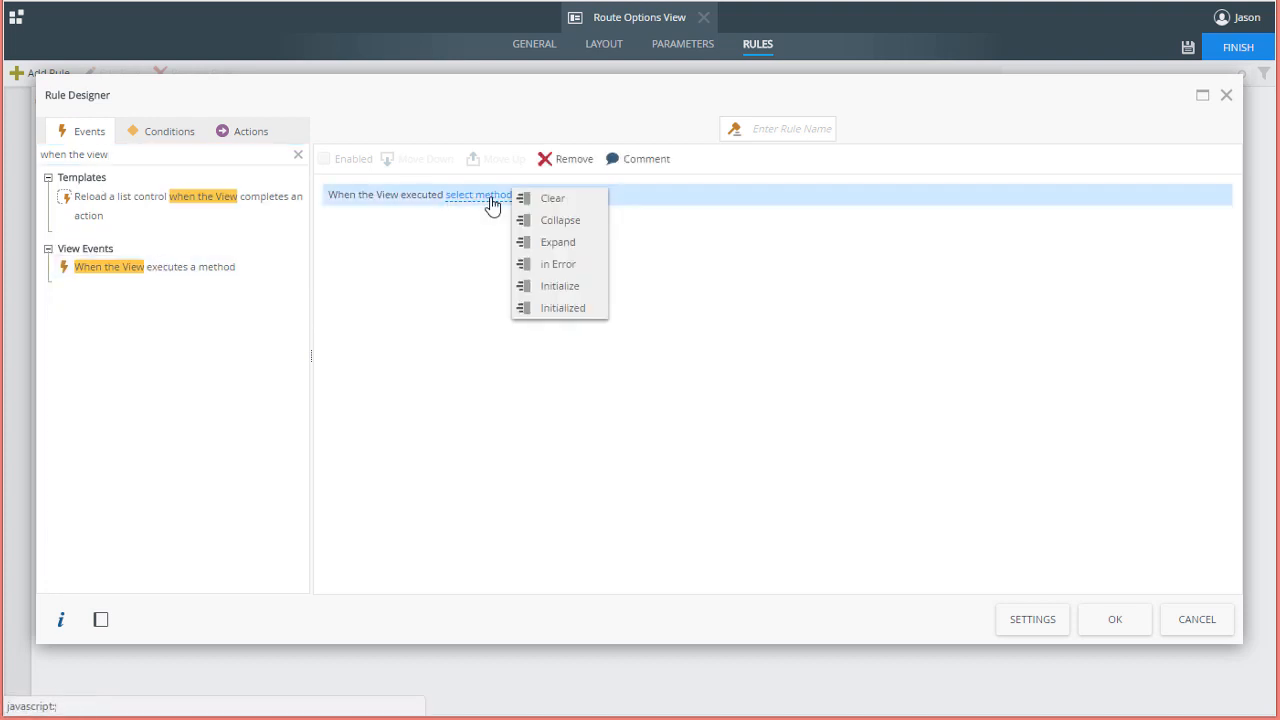
click(559, 285)
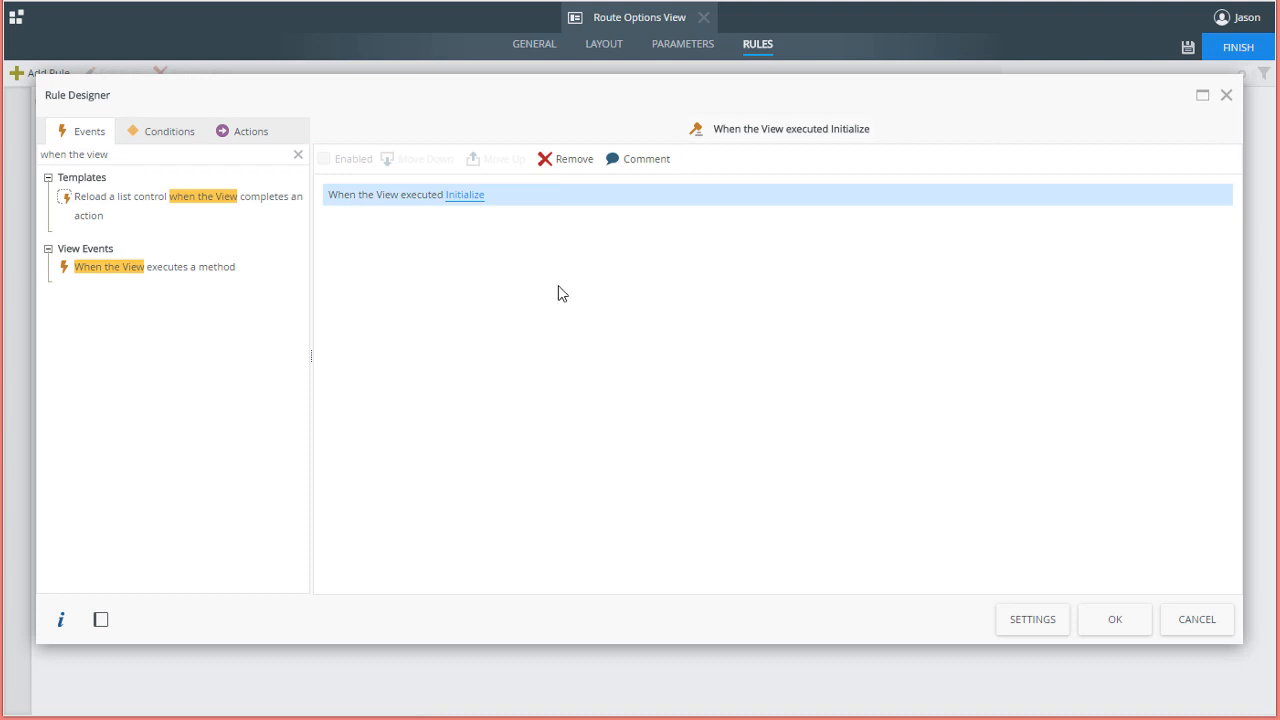
Step: Add an action running Location Services' Start Watching method and save the rule
click(251, 130)
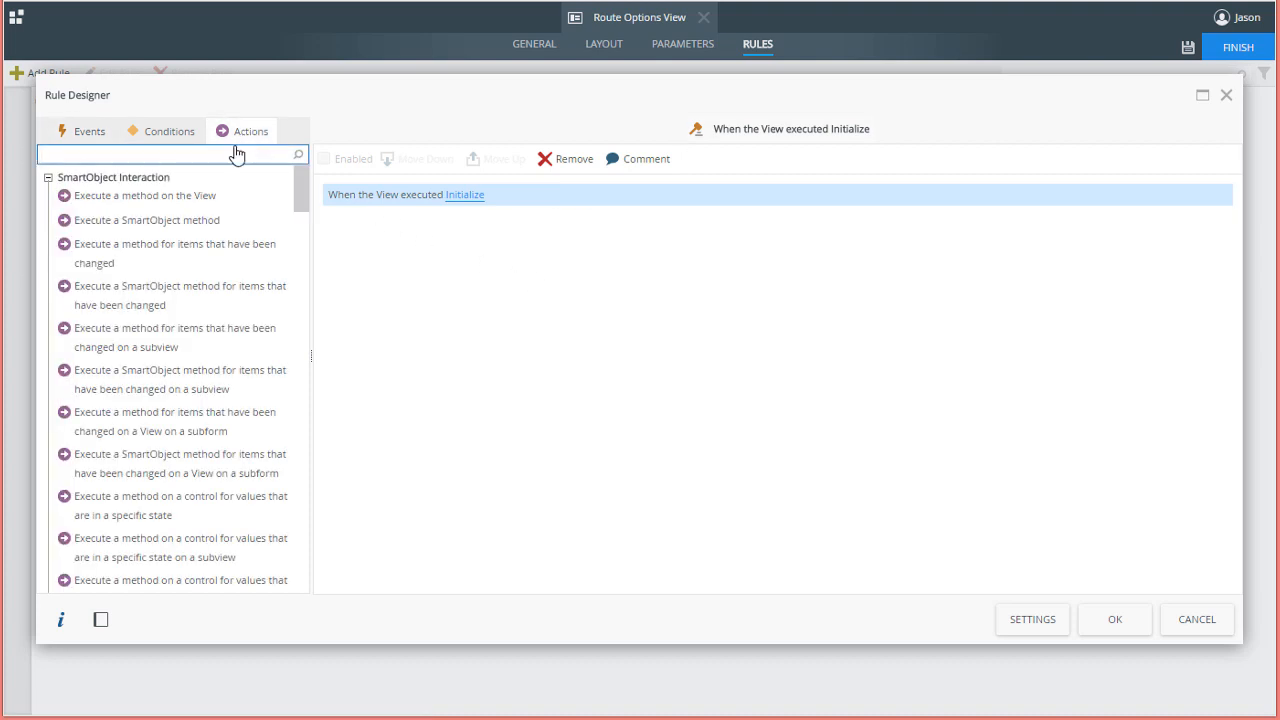
text(execute a contro)
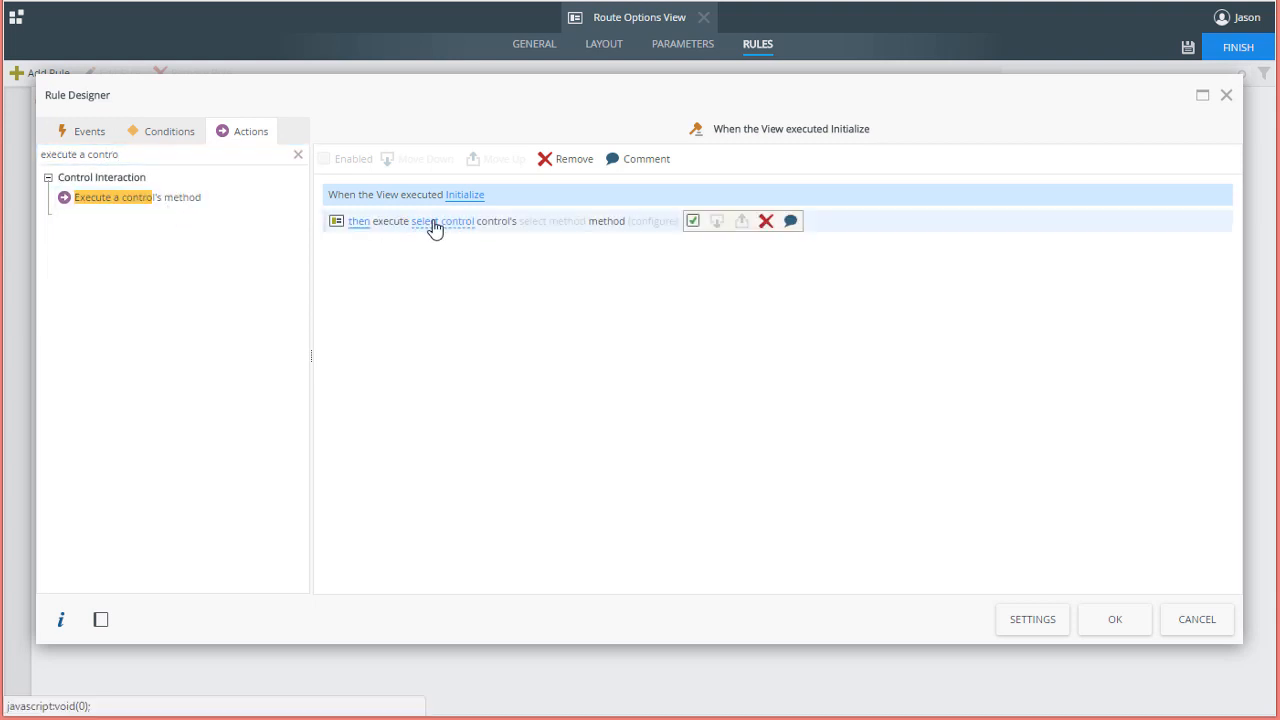
click(443, 221)
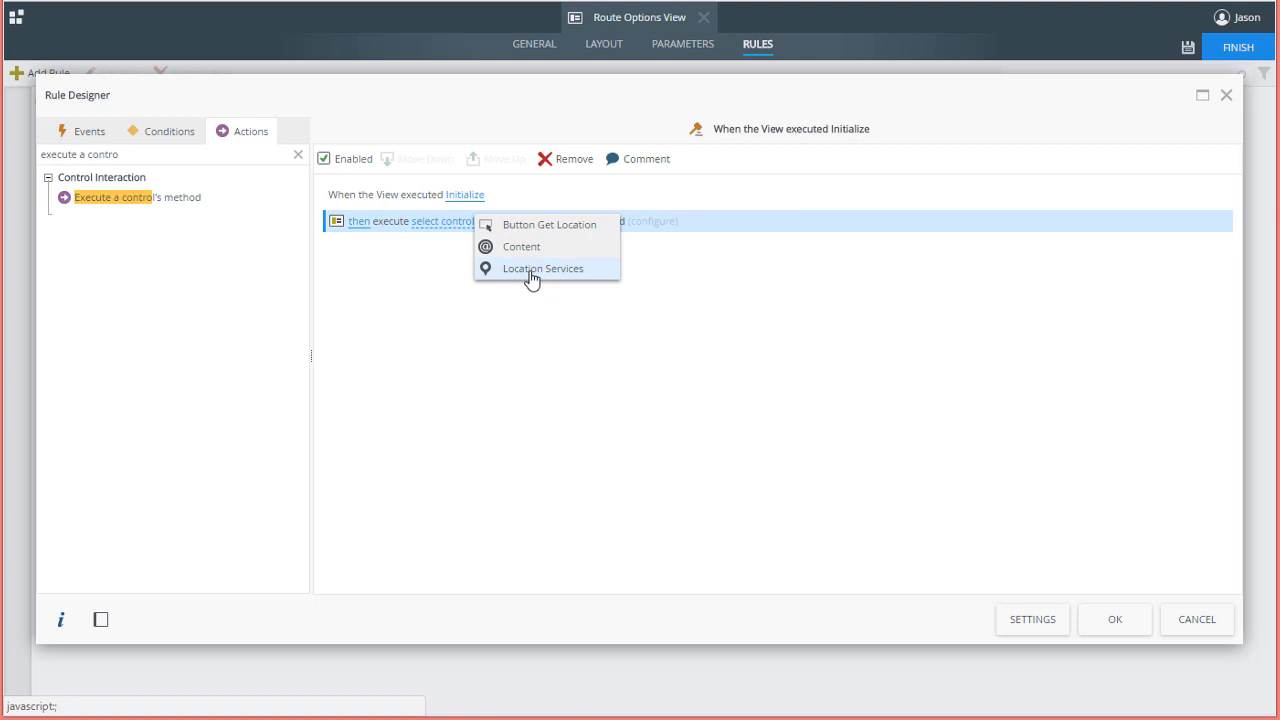
click(543, 268)
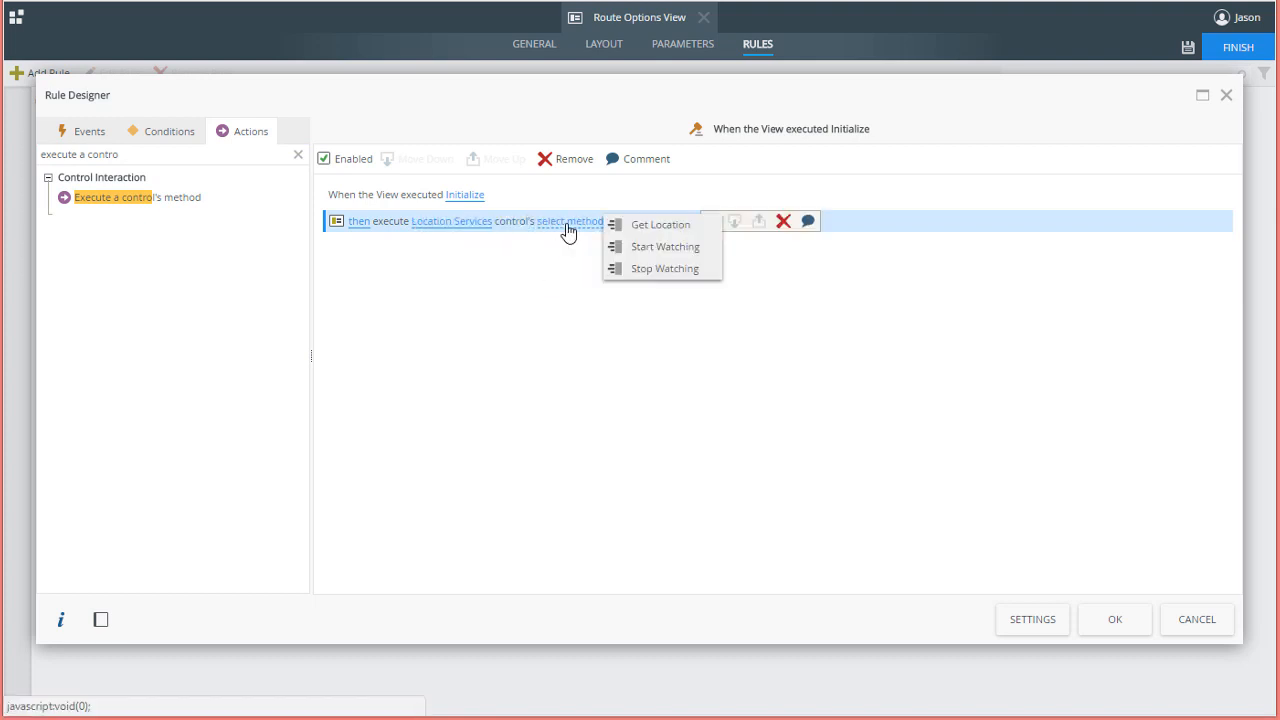
mouse_move(657, 252)
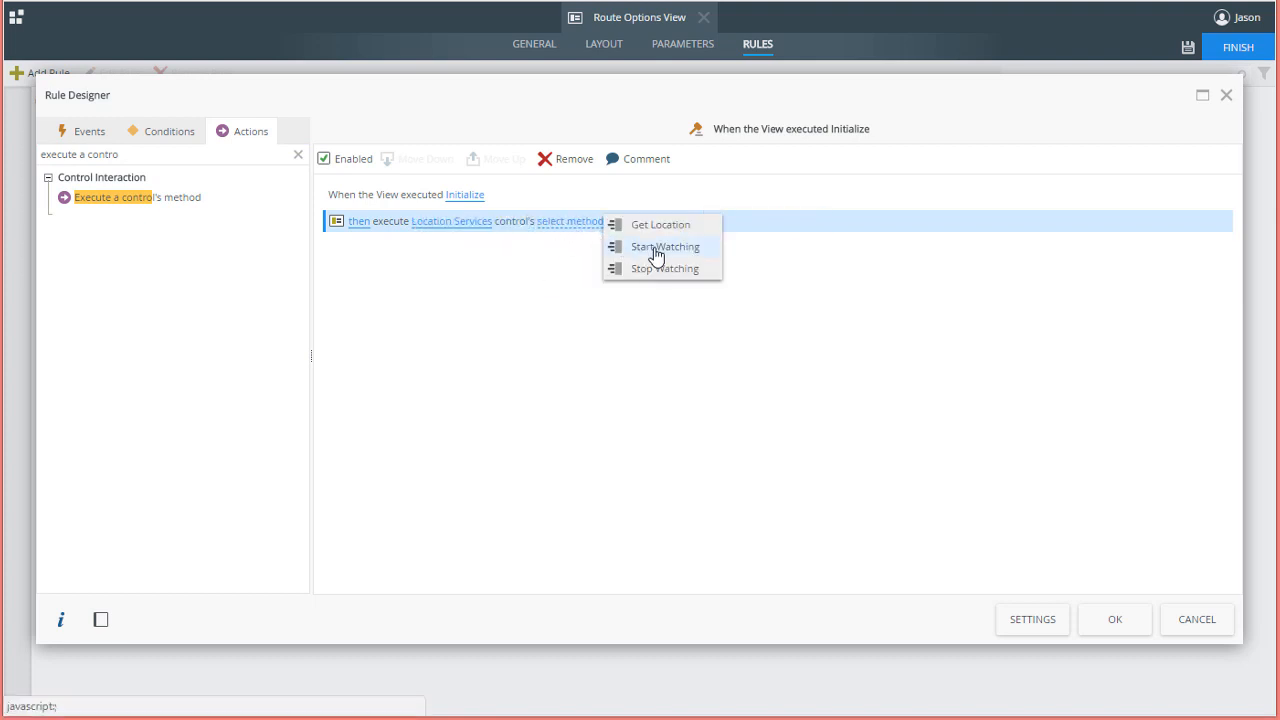
click(665, 246)
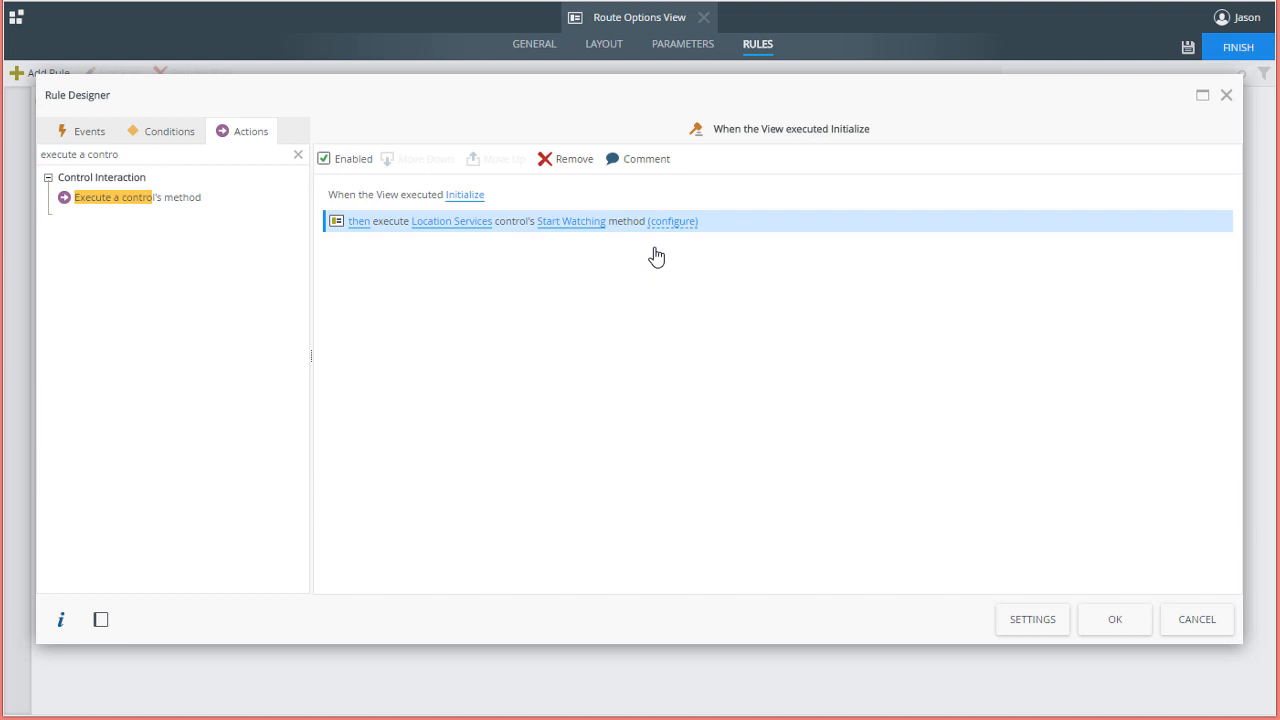
mouse_move(1041, 533)
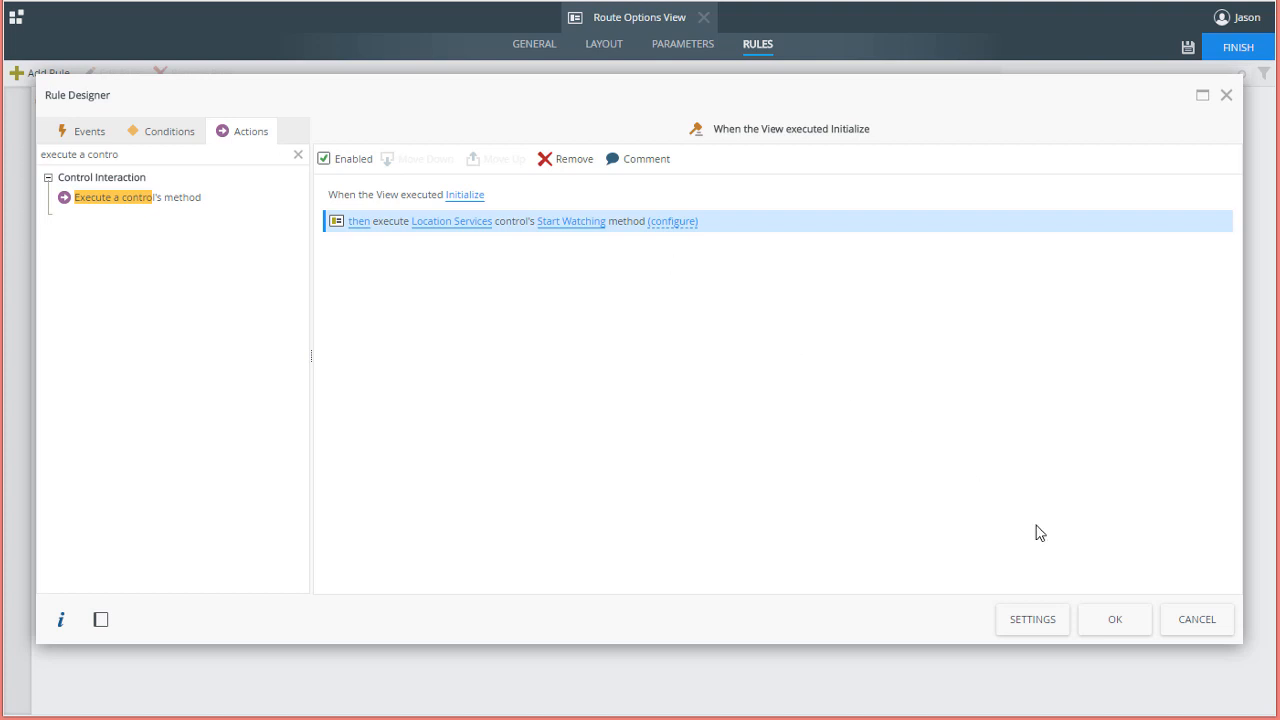
click(1114, 619)
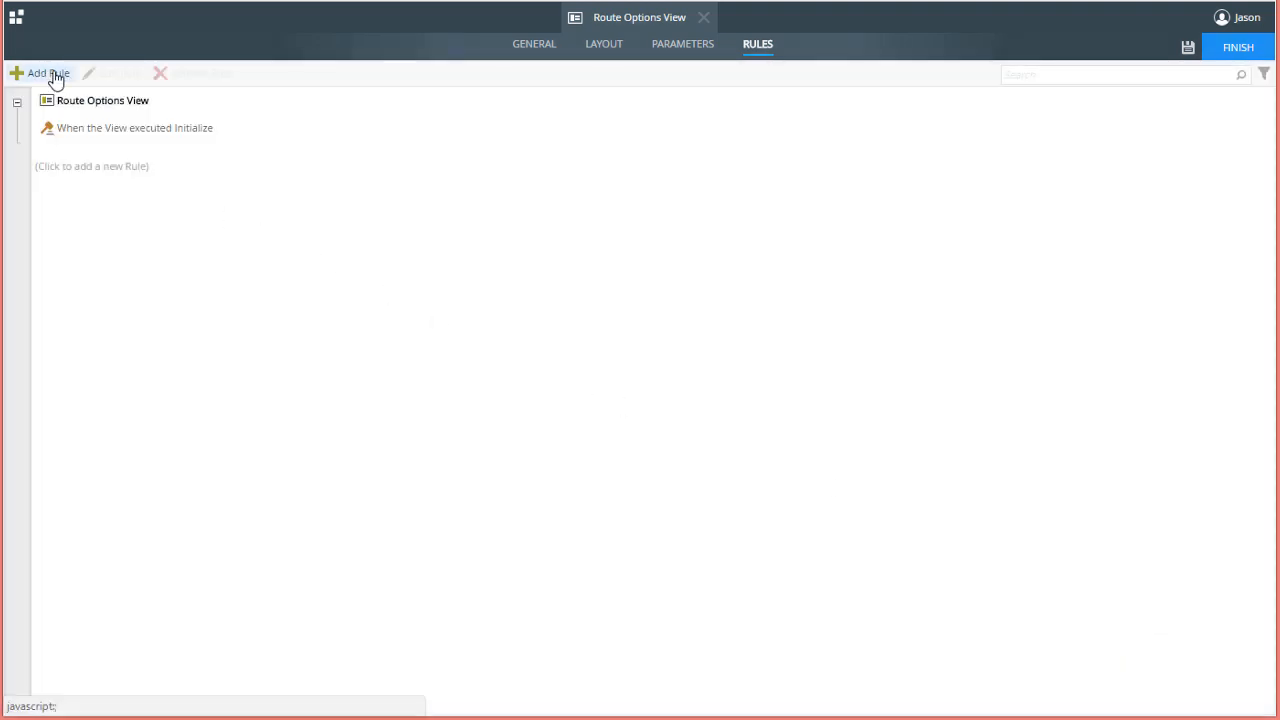
Step: Start another rule triggered when Button Get Location raises its click event
click(48, 73)
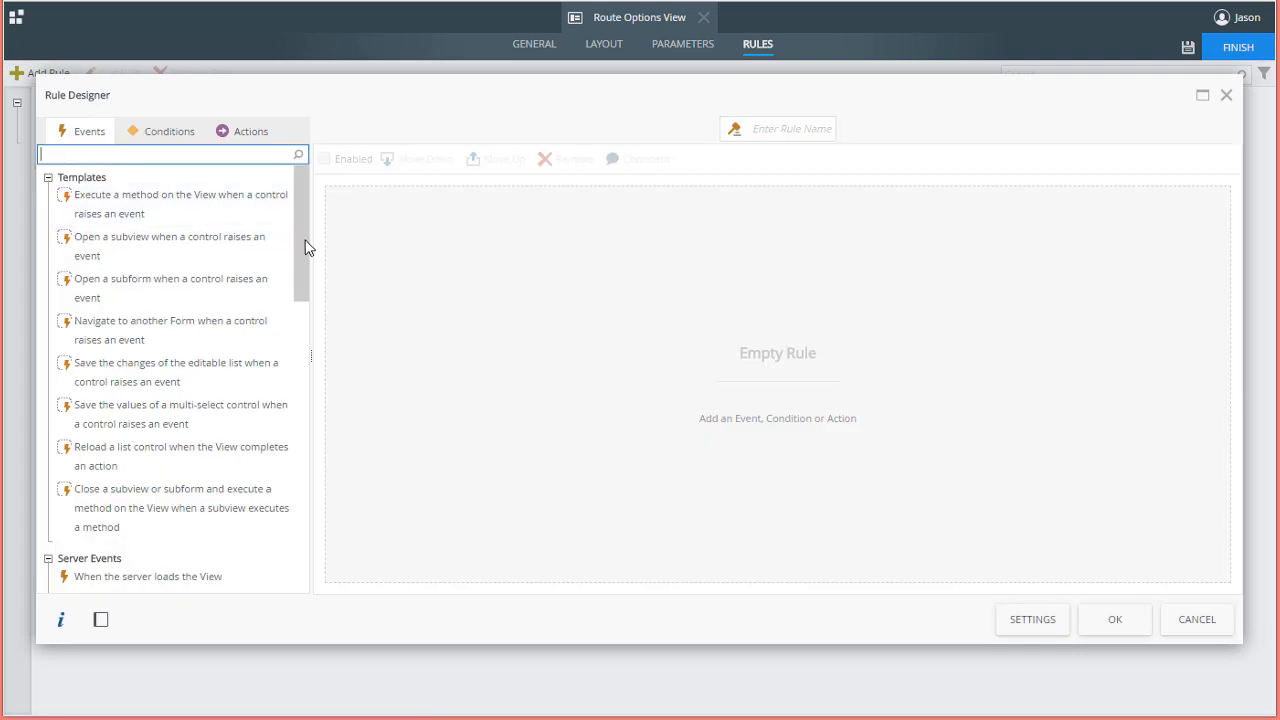
text(when a control)
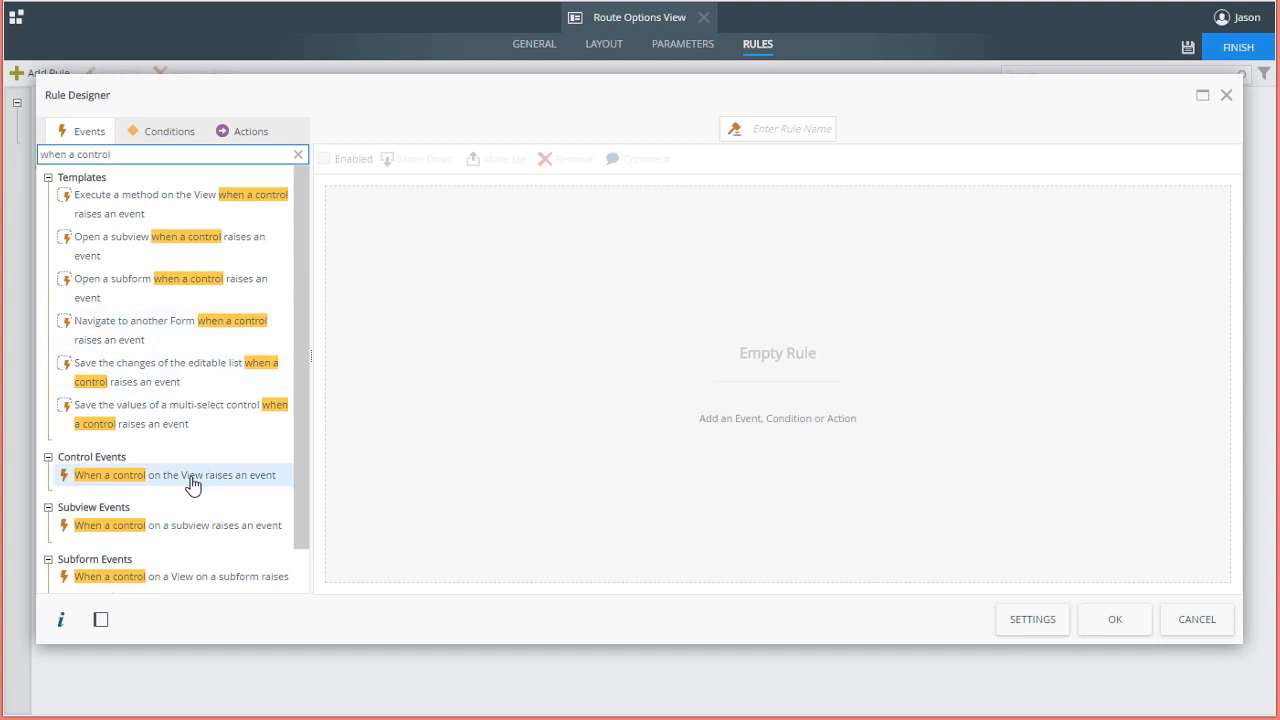
click(176, 475)
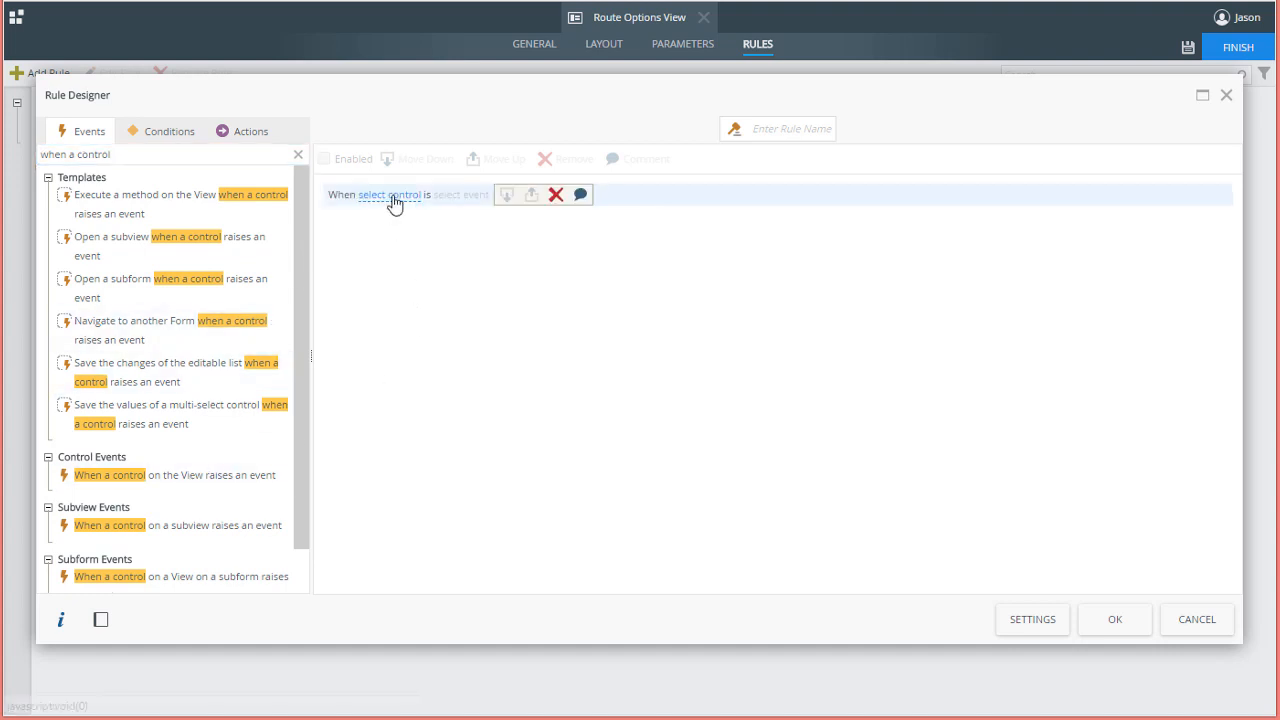
click(388, 194)
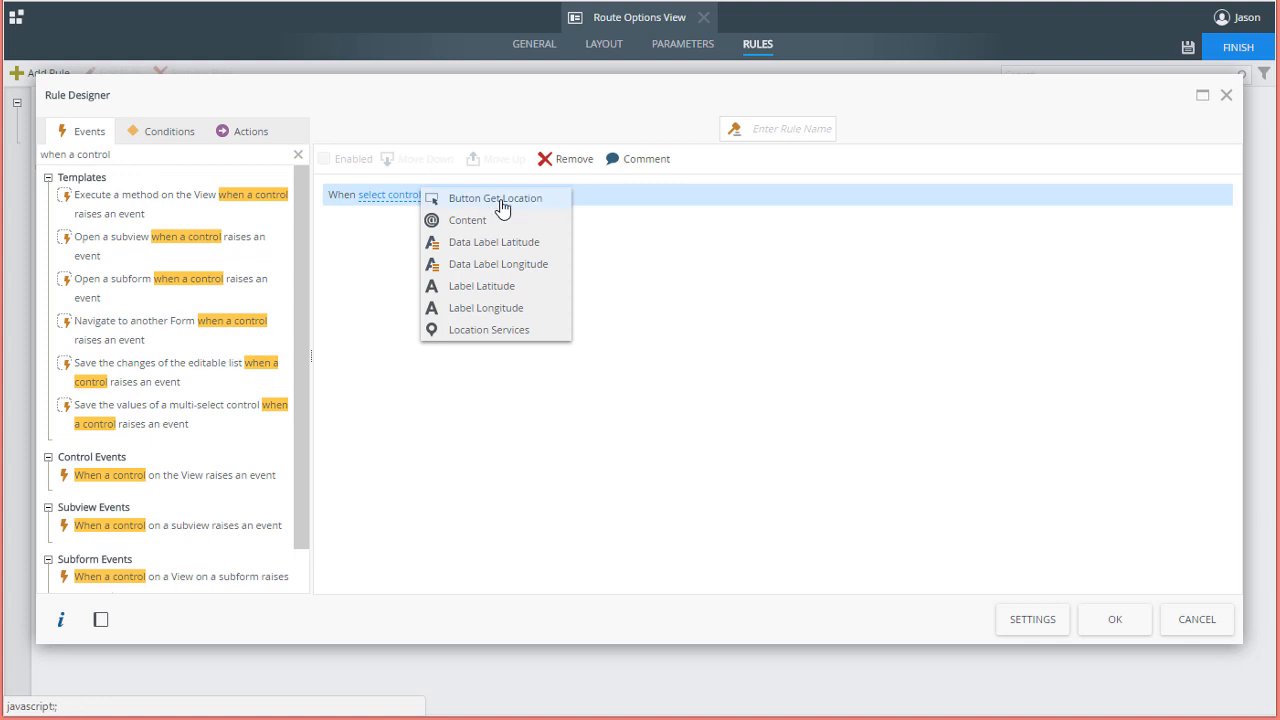
click(496, 197)
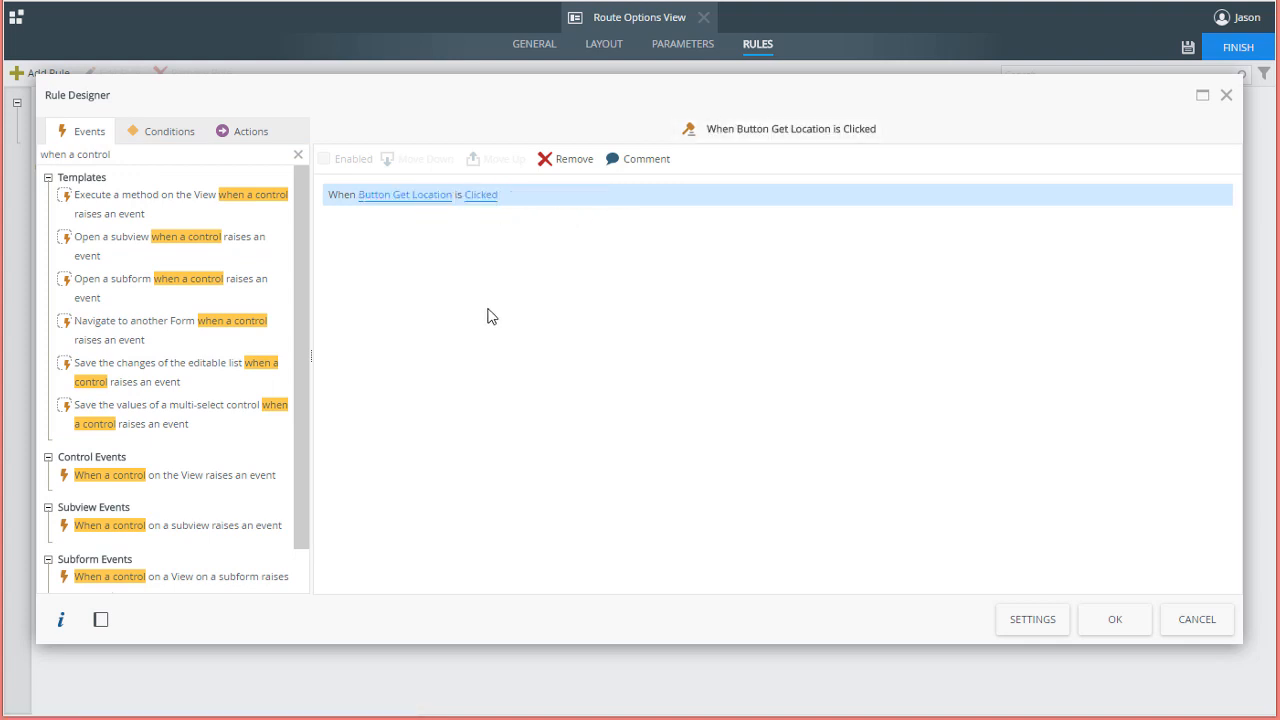
Step: Add a Transfer data action to the rule and begin configuring it
click(243, 131)
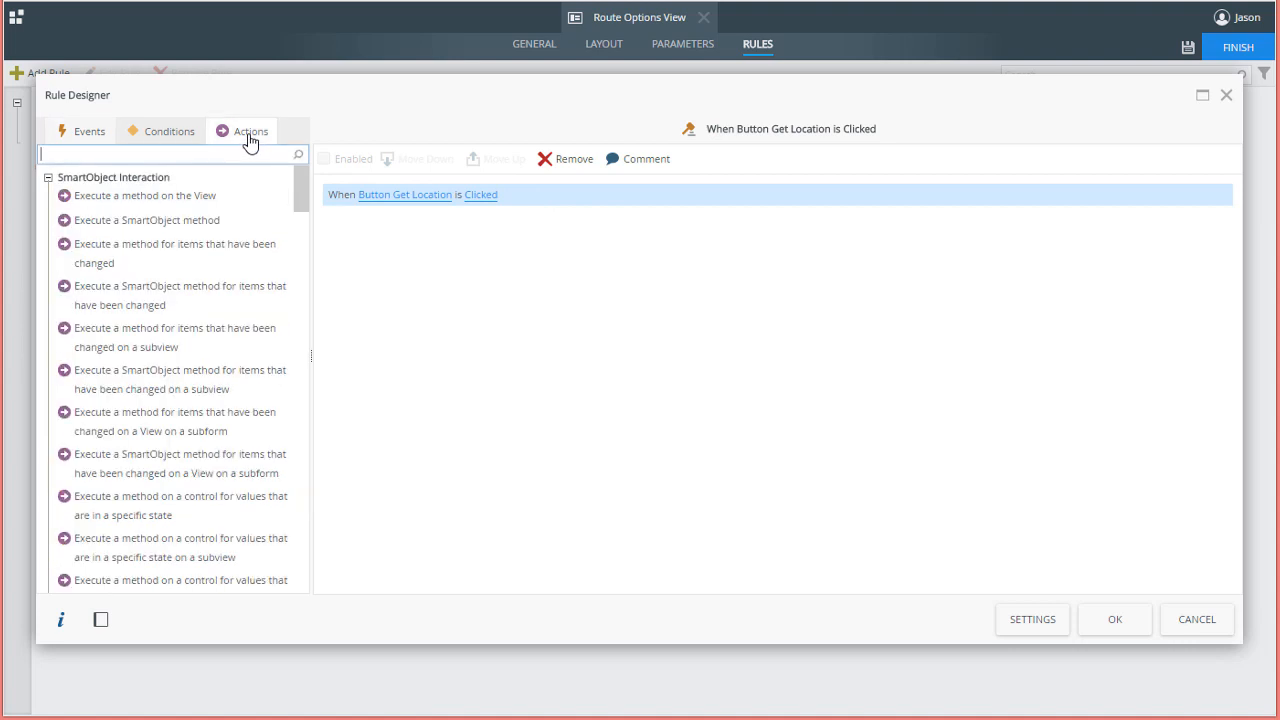
text(transfer)
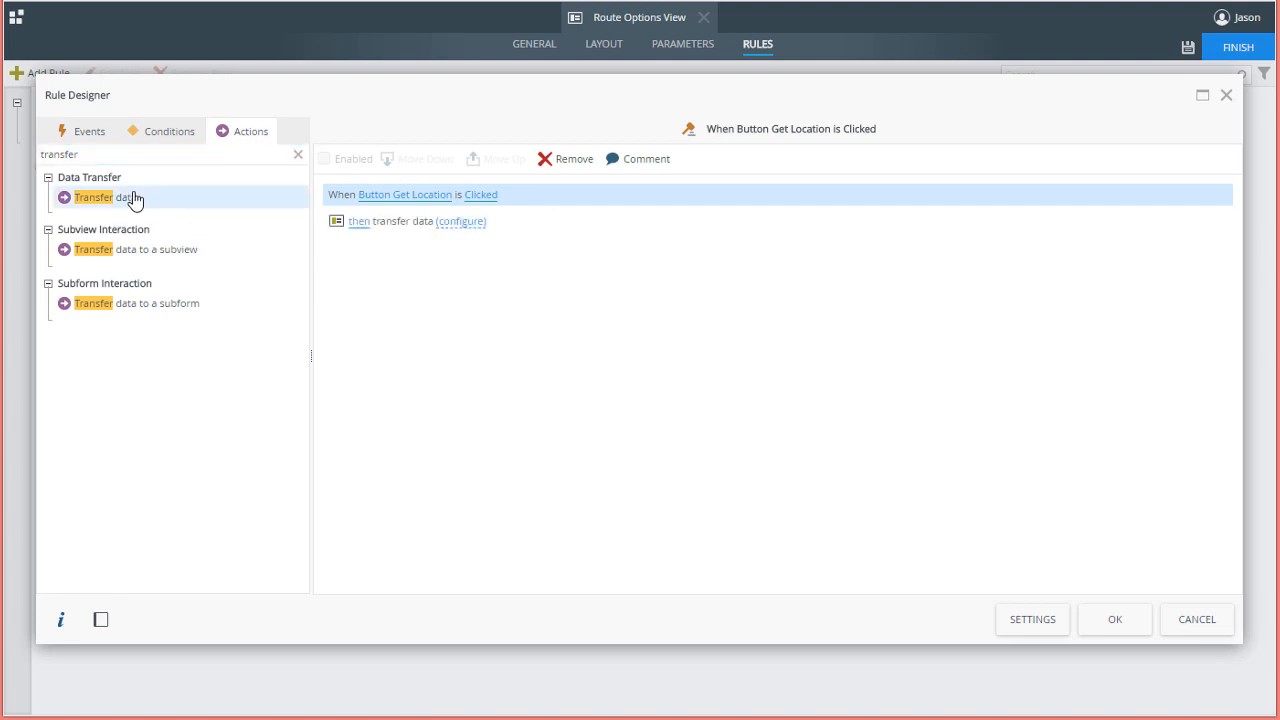
mouse_move(480, 323)
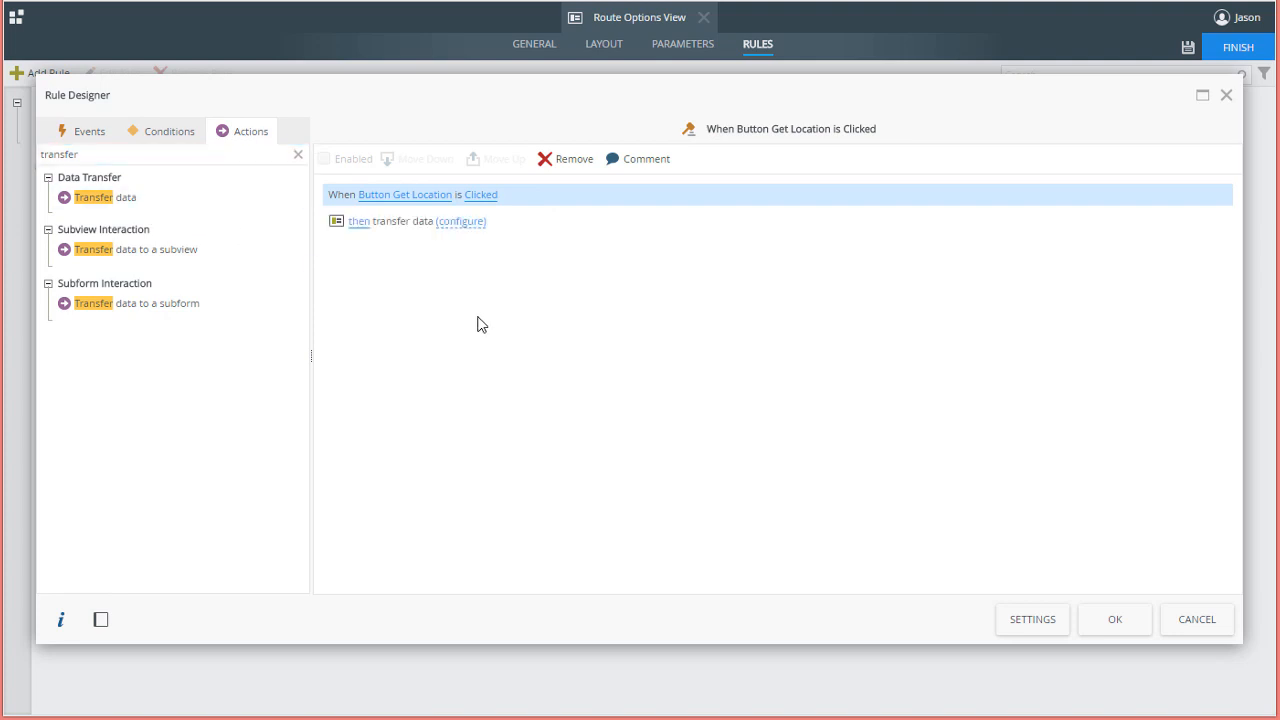
mouse_move(473, 307)
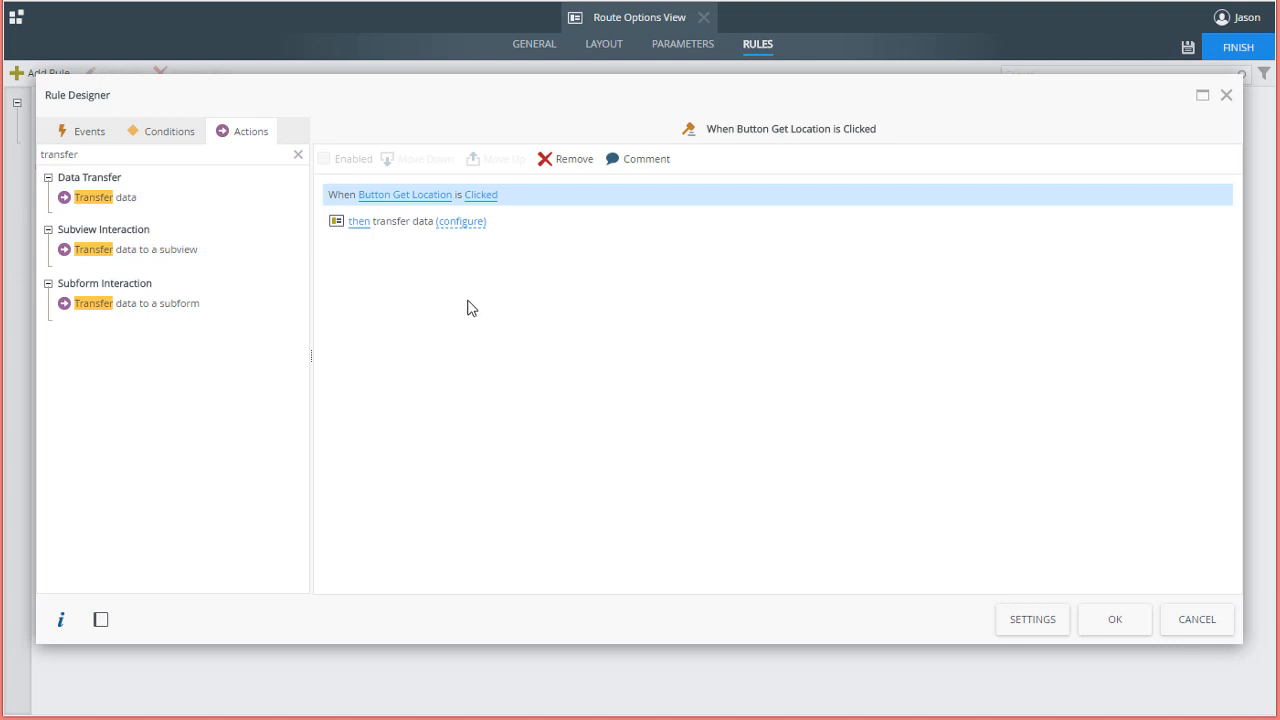
click(461, 221)
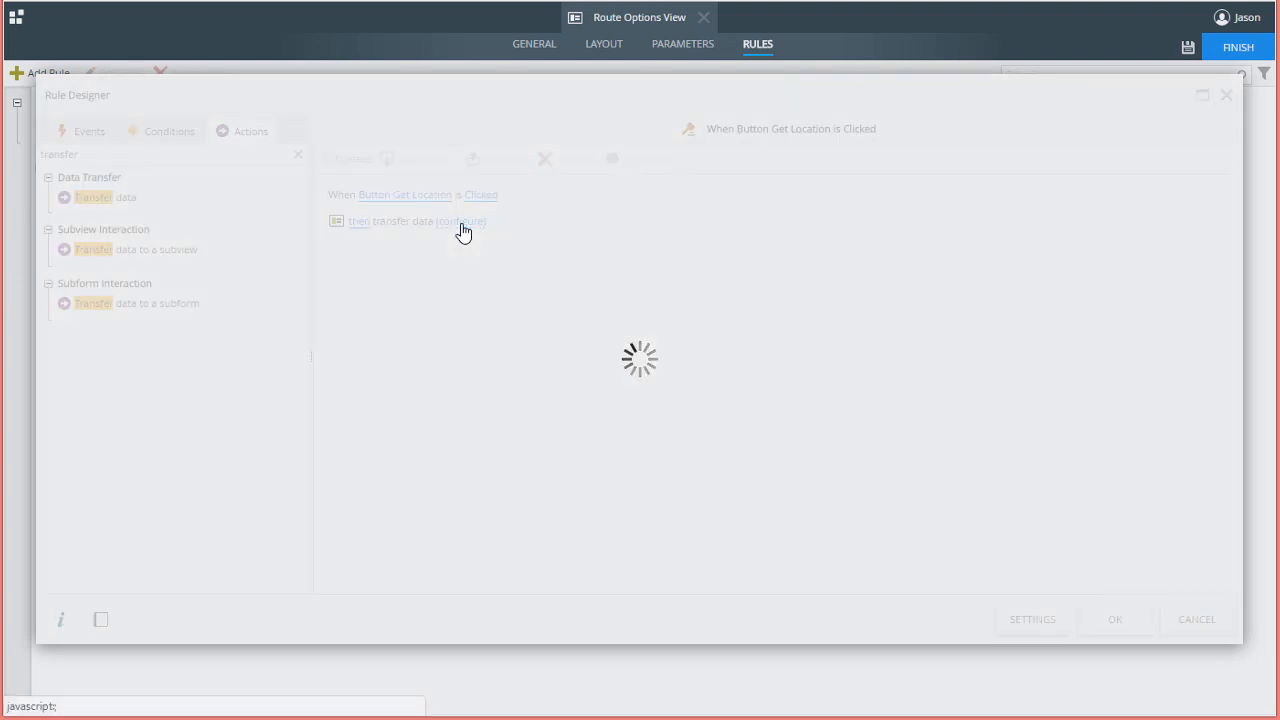
Step: Map Location Services Latitude and Longitude onto Data Label Latitude and Data Label Longitude
click(461, 221)
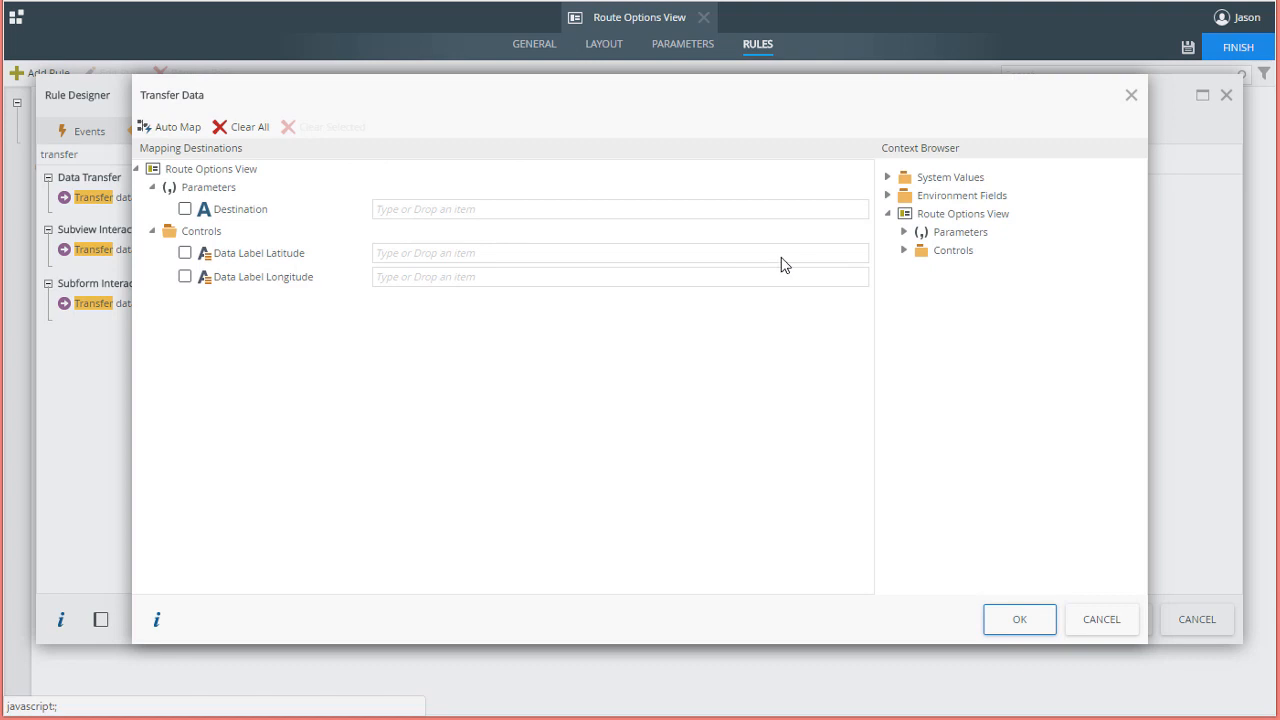
click(903, 250)
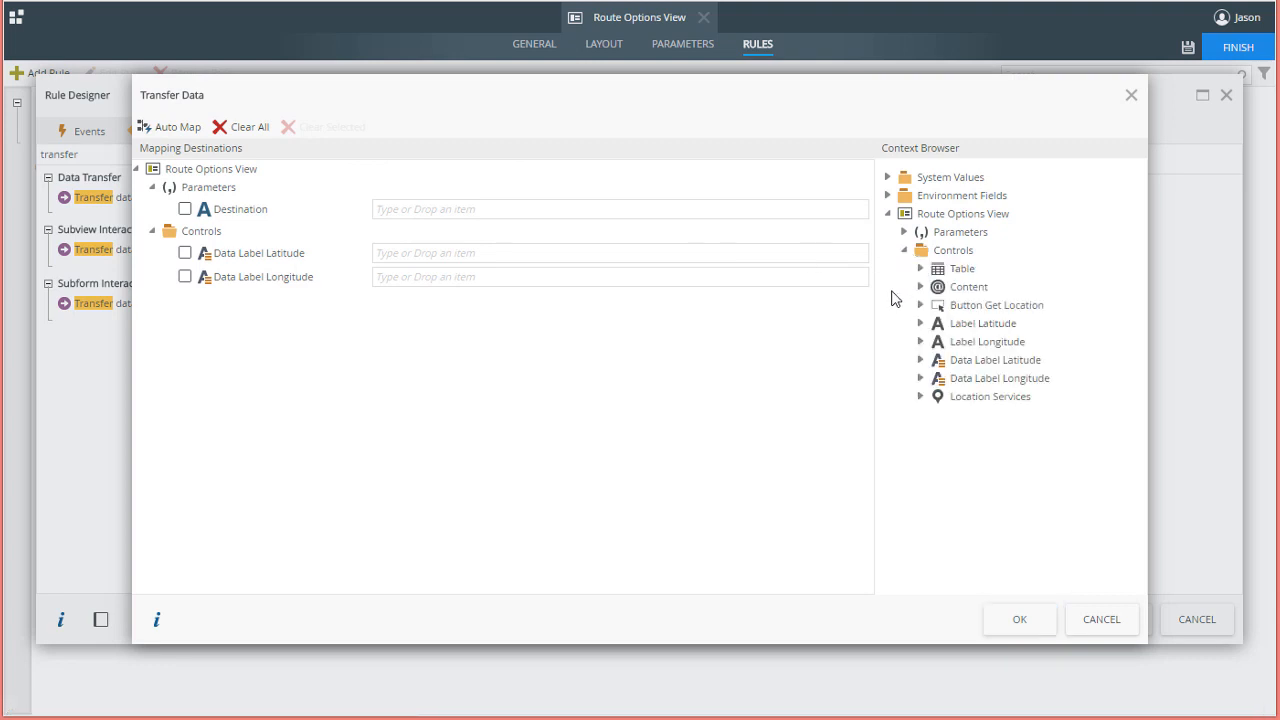
mouse_move(925, 400)
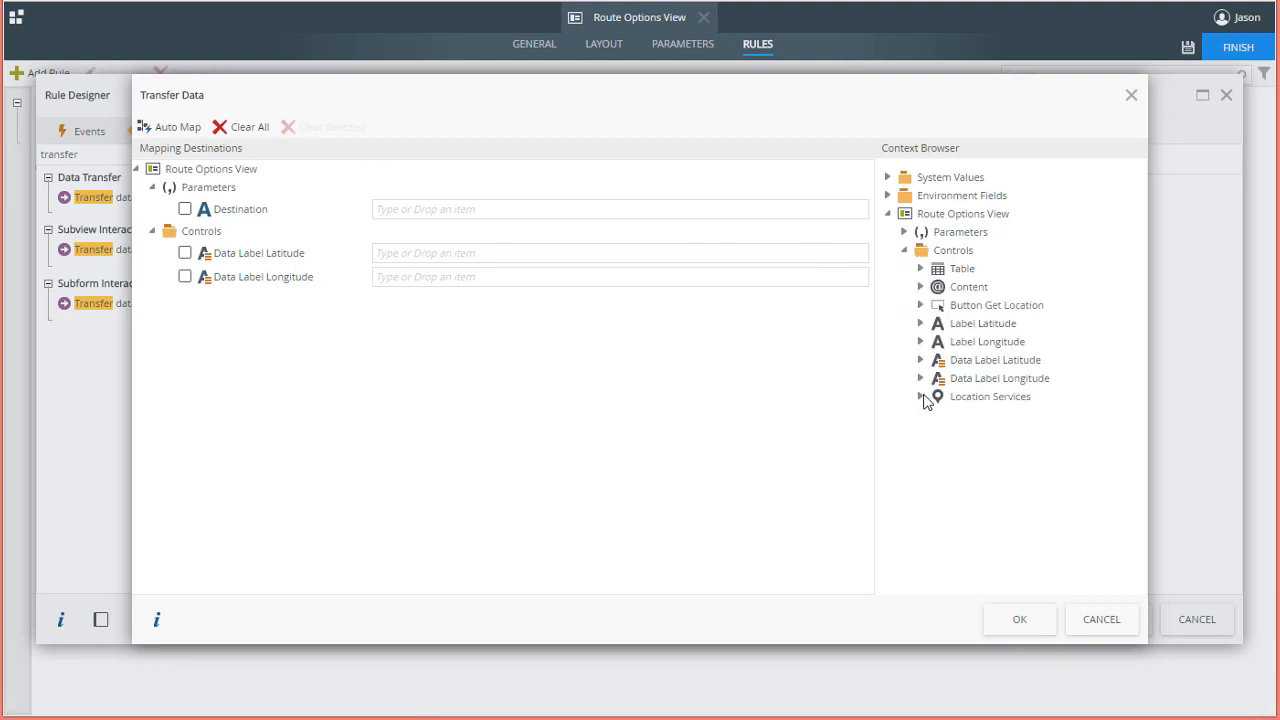
click(921, 396)
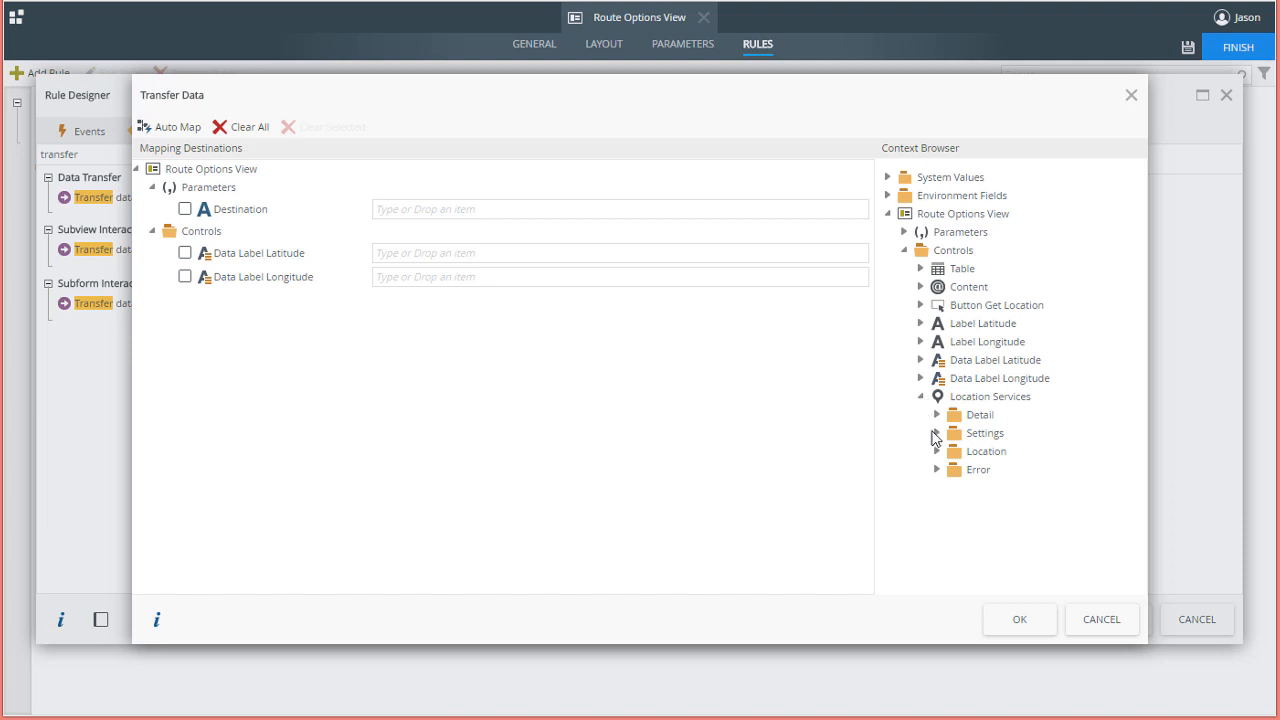
click(923, 451)
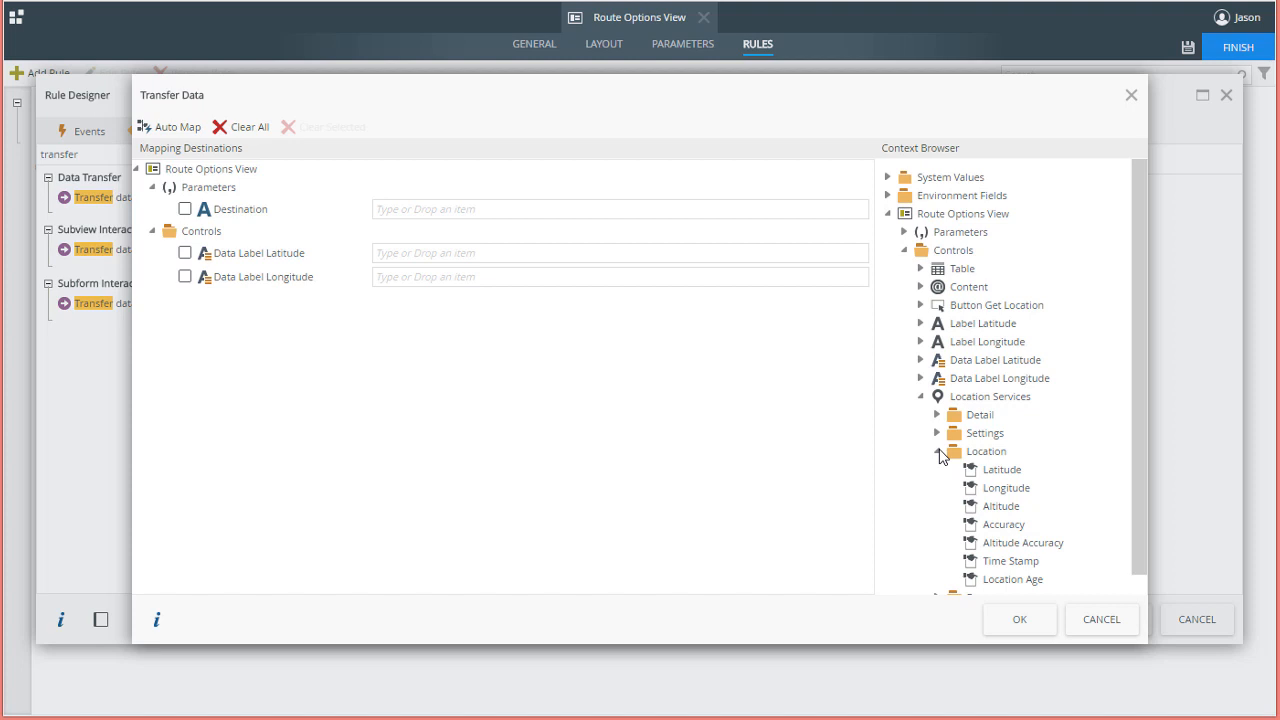
click(1002, 469)
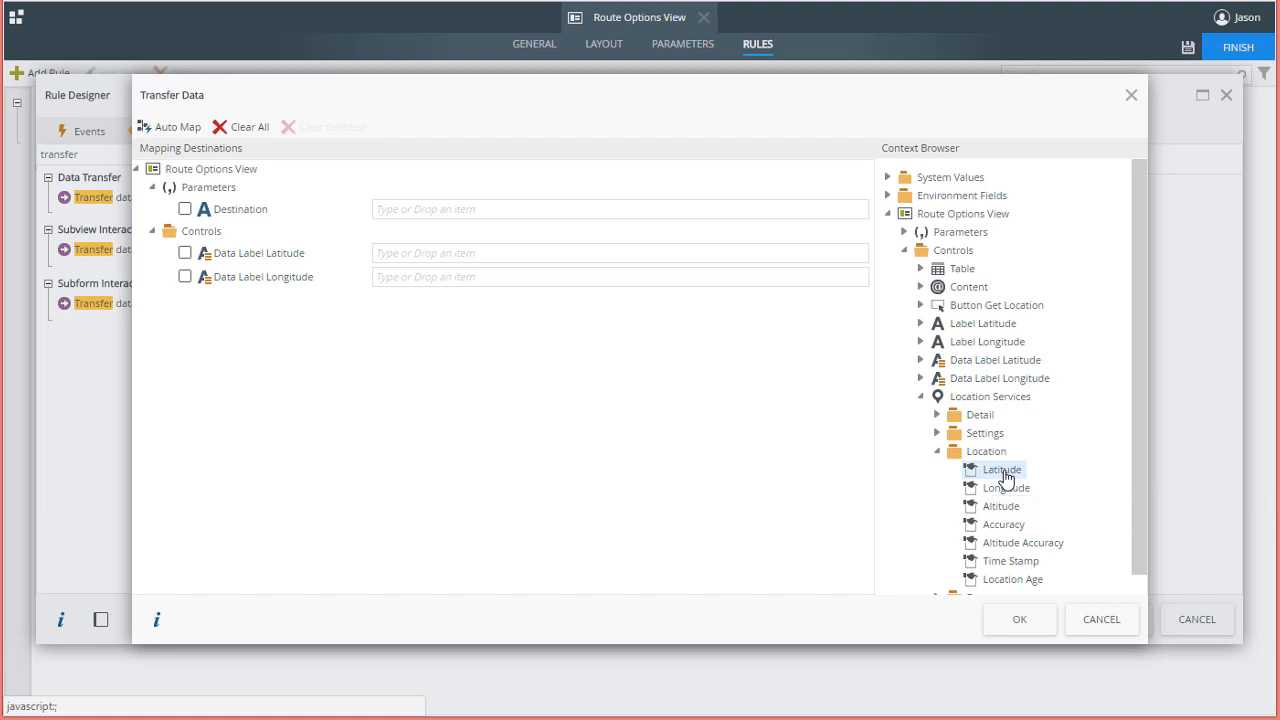
drag(1000, 470, 475, 252)
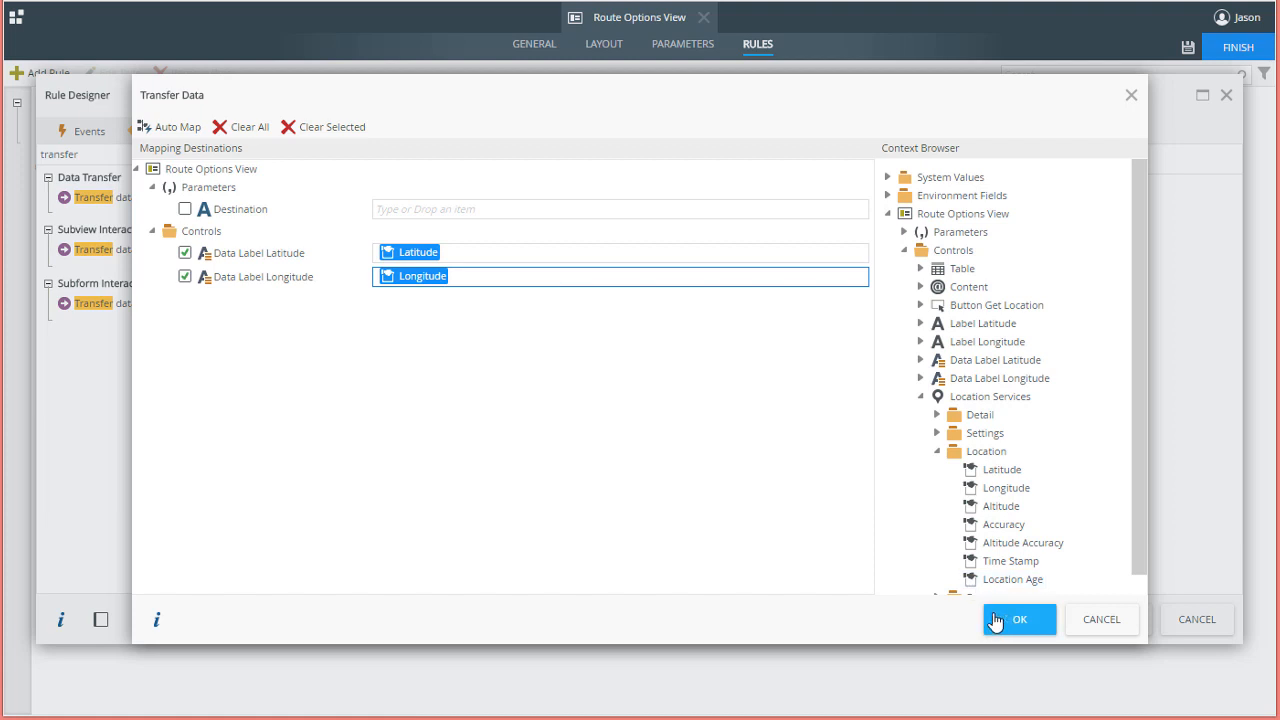
click(1018, 619)
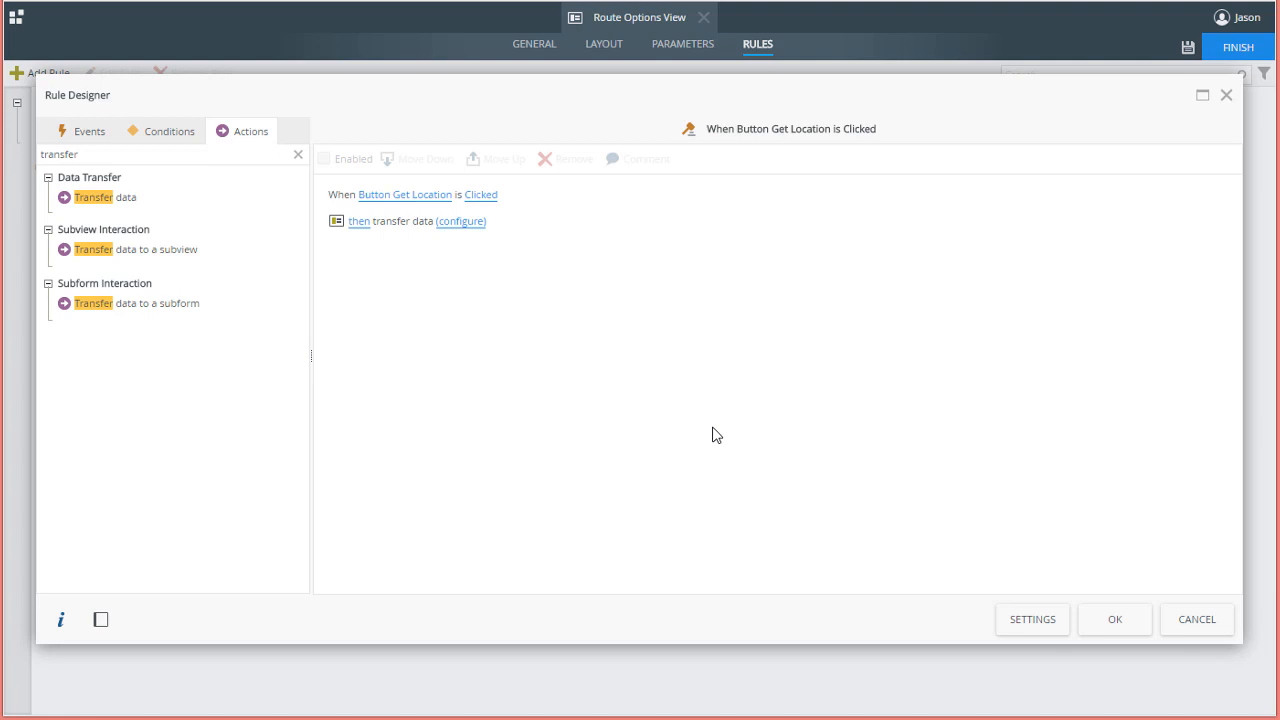
mouse_move(679, 412)
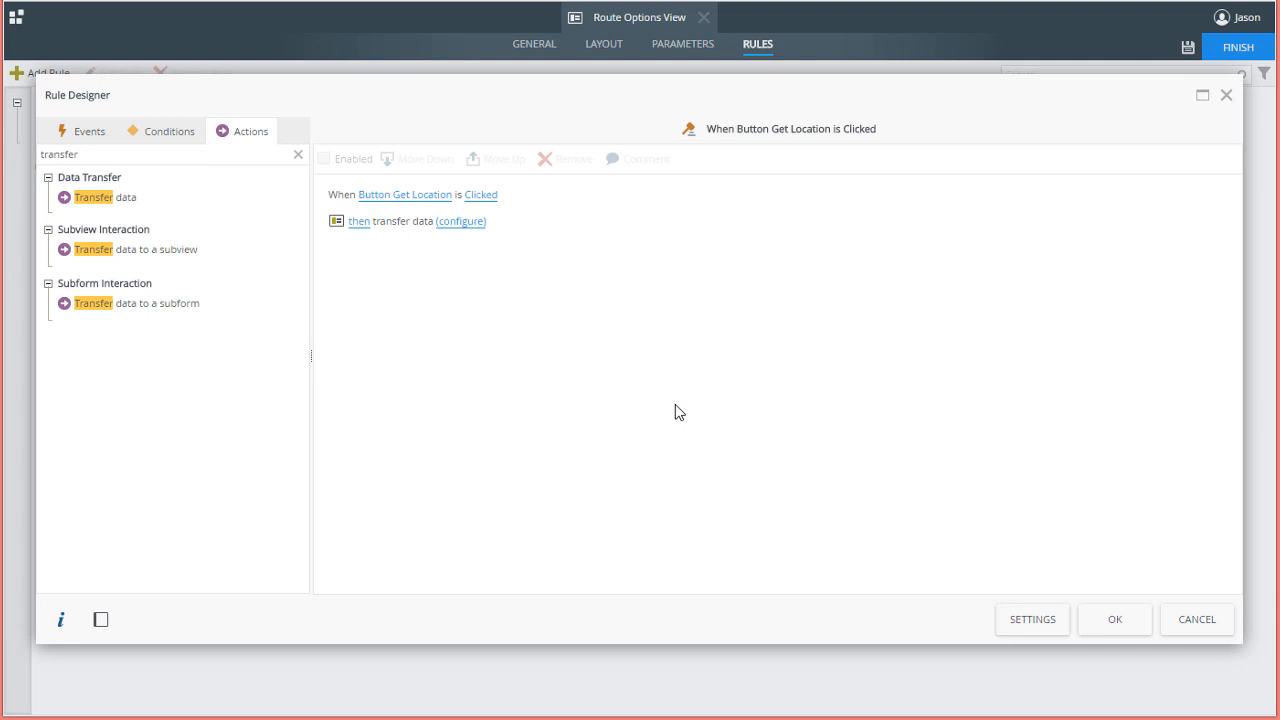
Step: Add a 'Set a control's properties' action targeting the Content control and configure it
click(90, 154)
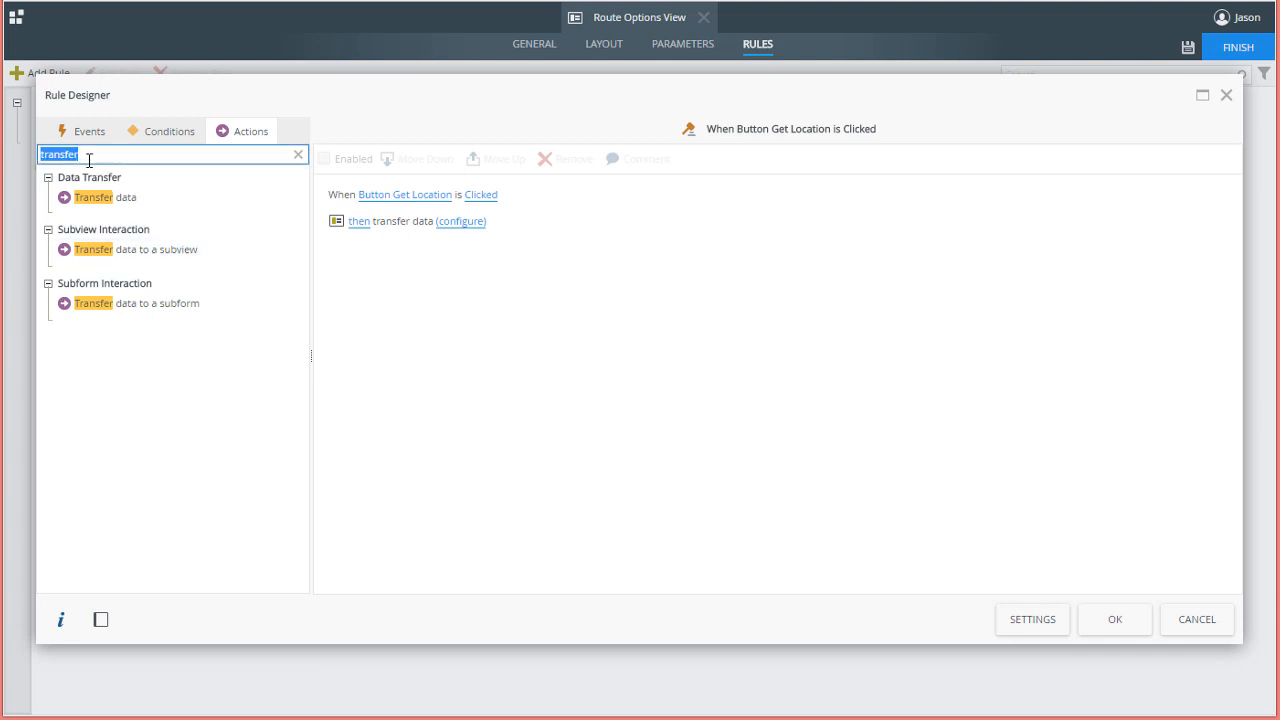
text(set a control)
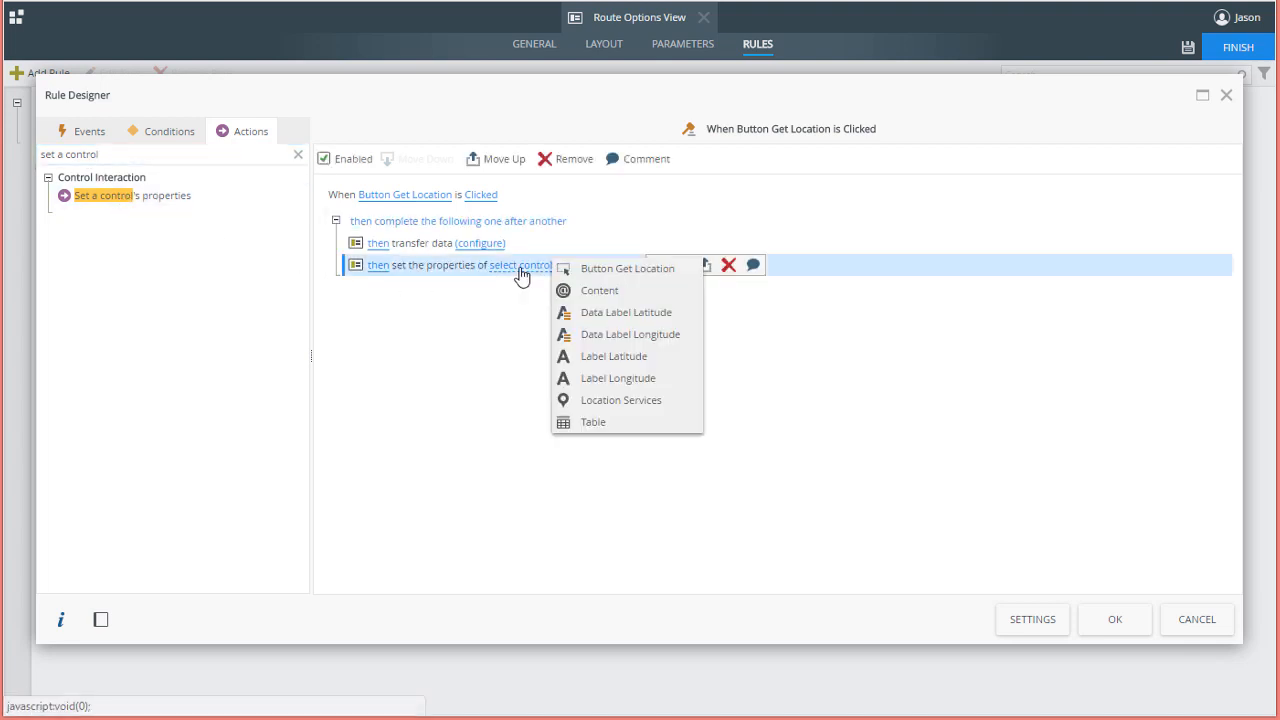
click(599, 290)
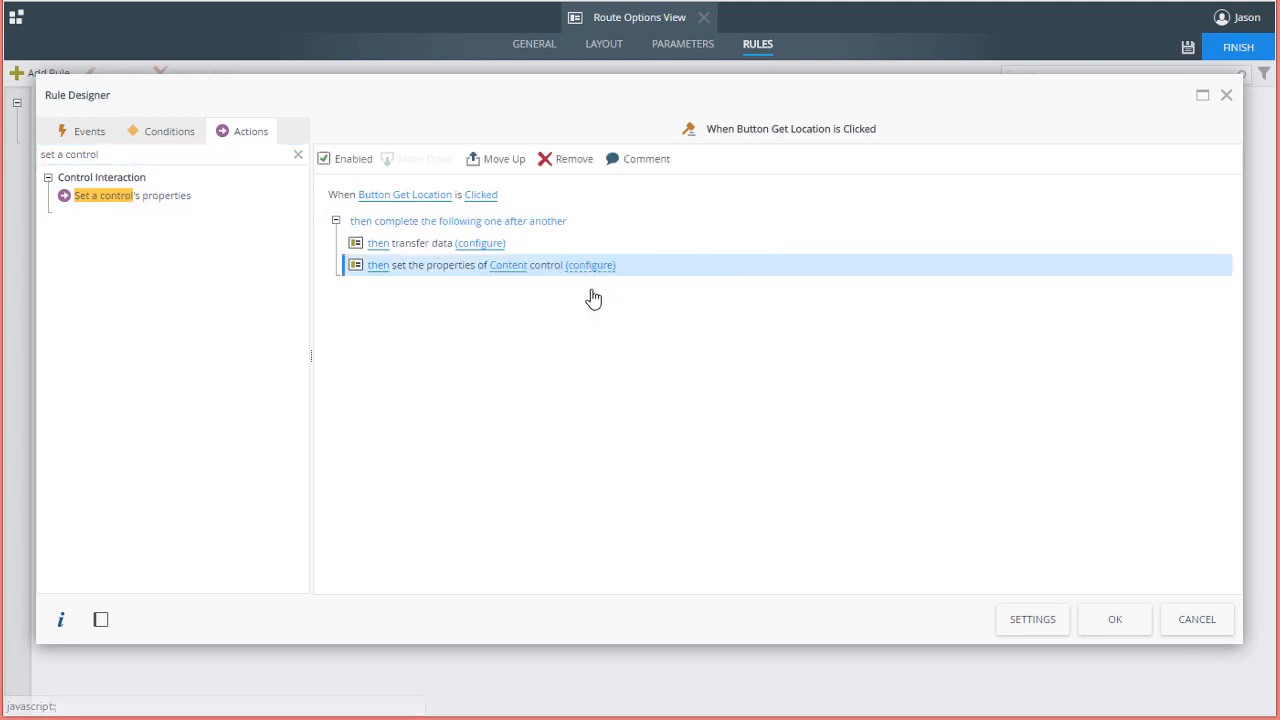
click(590, 265)
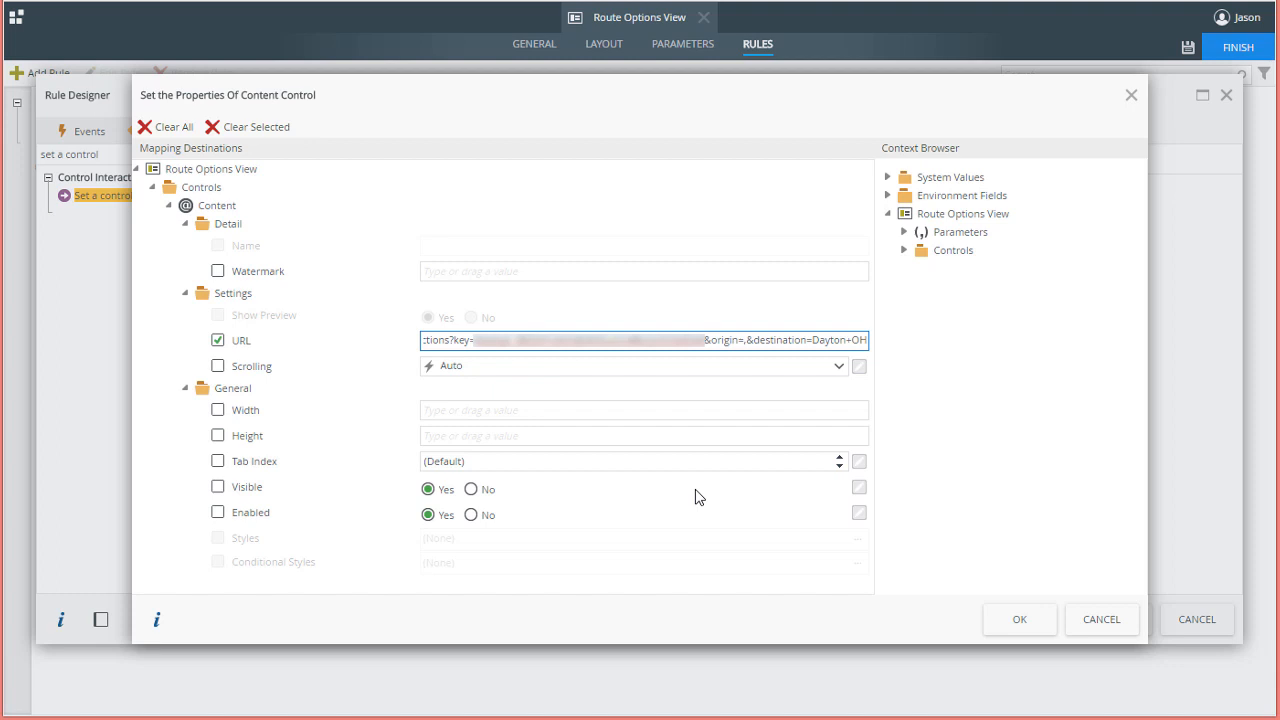
mouse_move(910, 343)
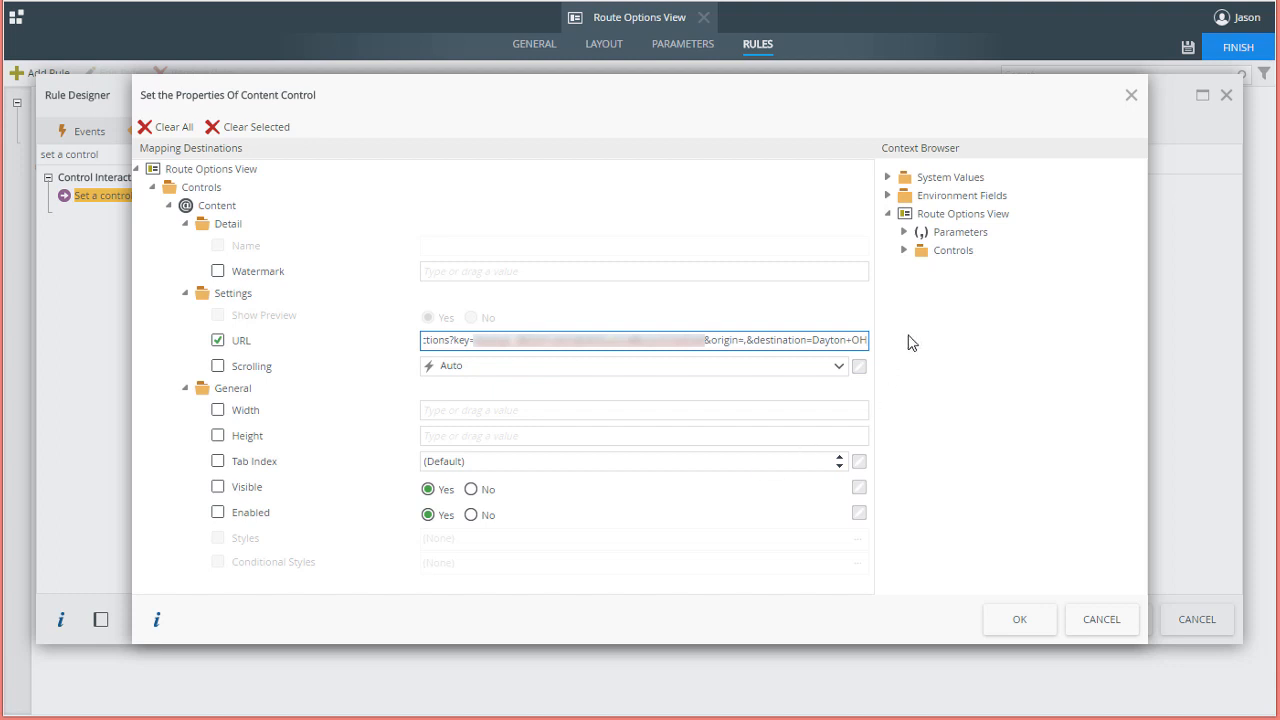
mouse_move(922, 305)
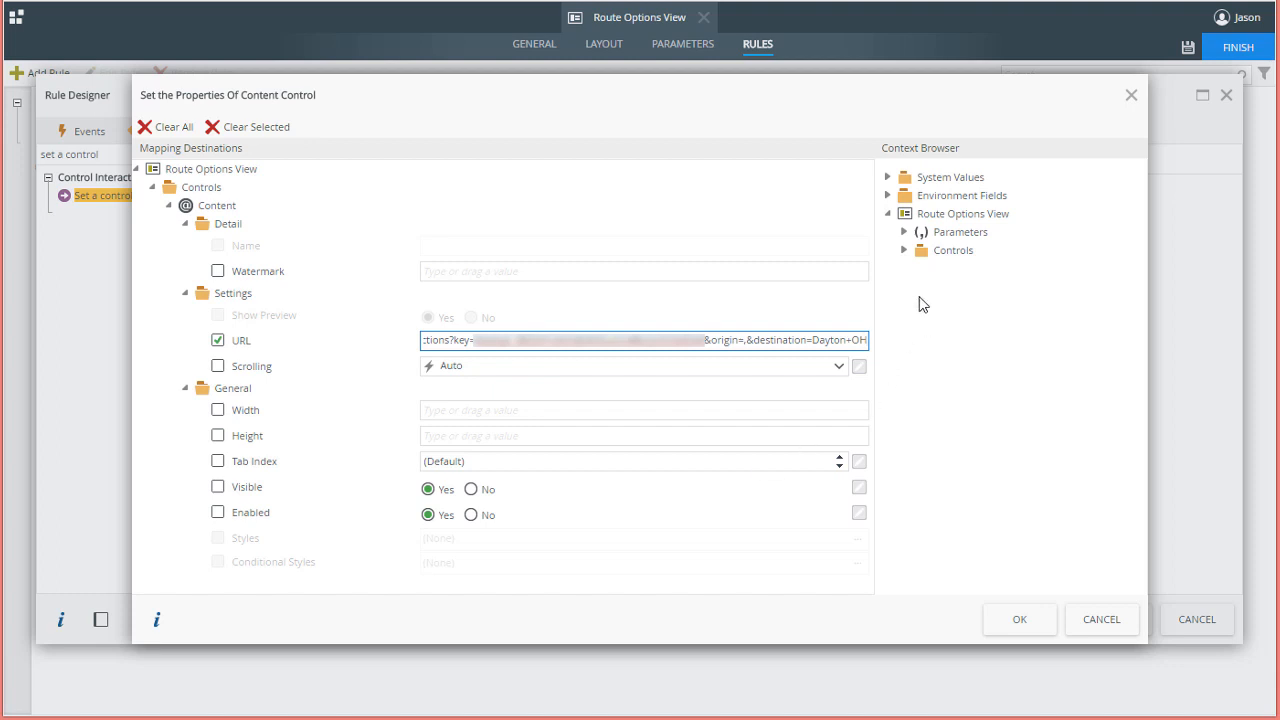
mouse_move(908, 261)
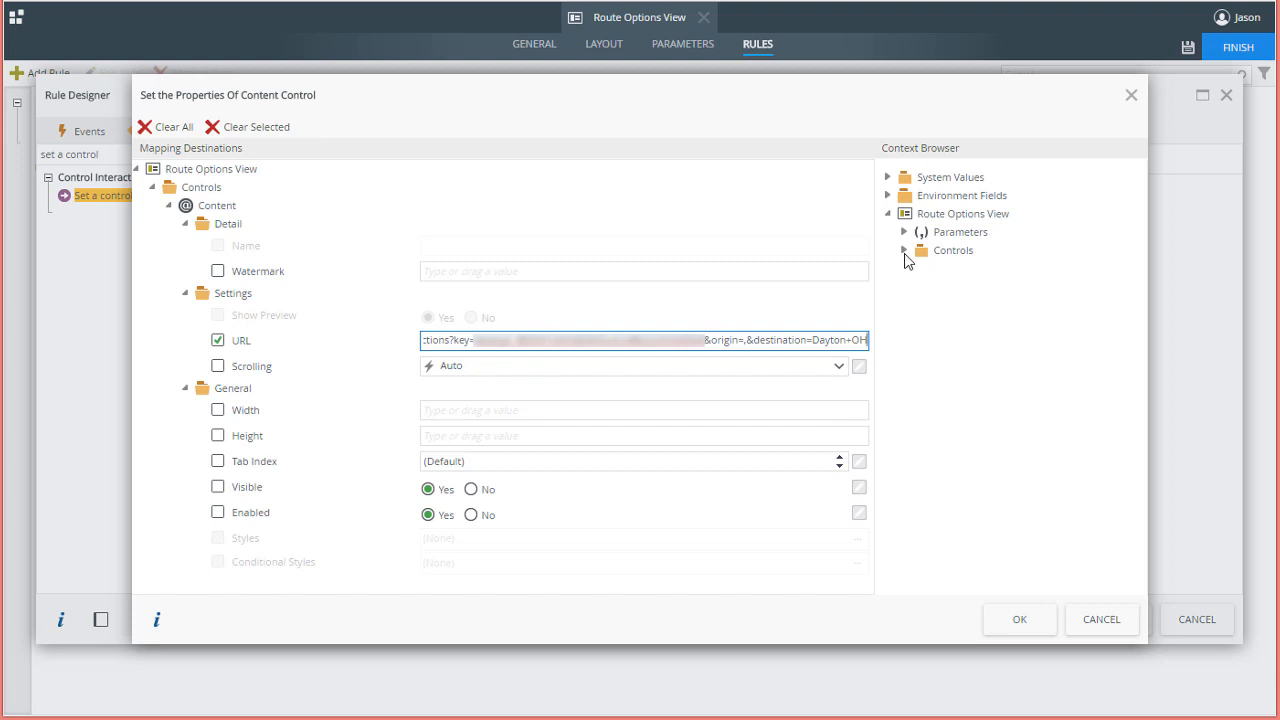
Step: Expose Location Services Location fields as sources for the Content URL route origin
click(904, 250)
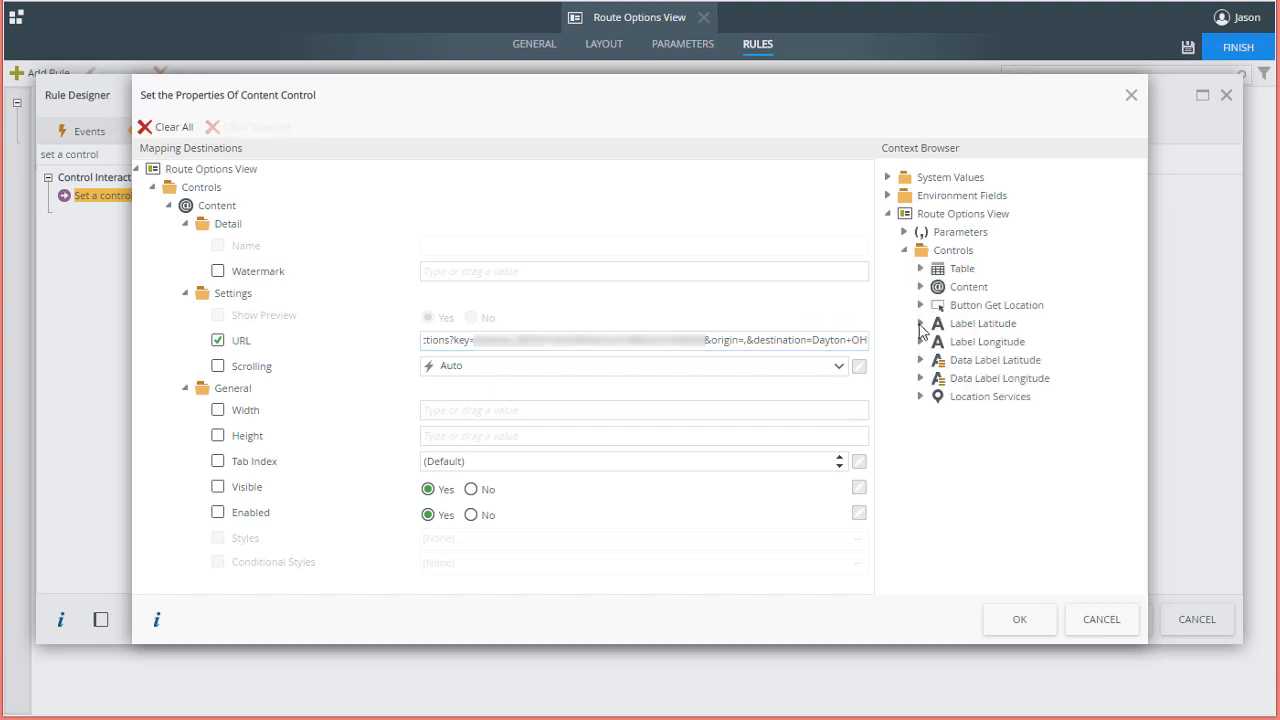
click(920, 396)
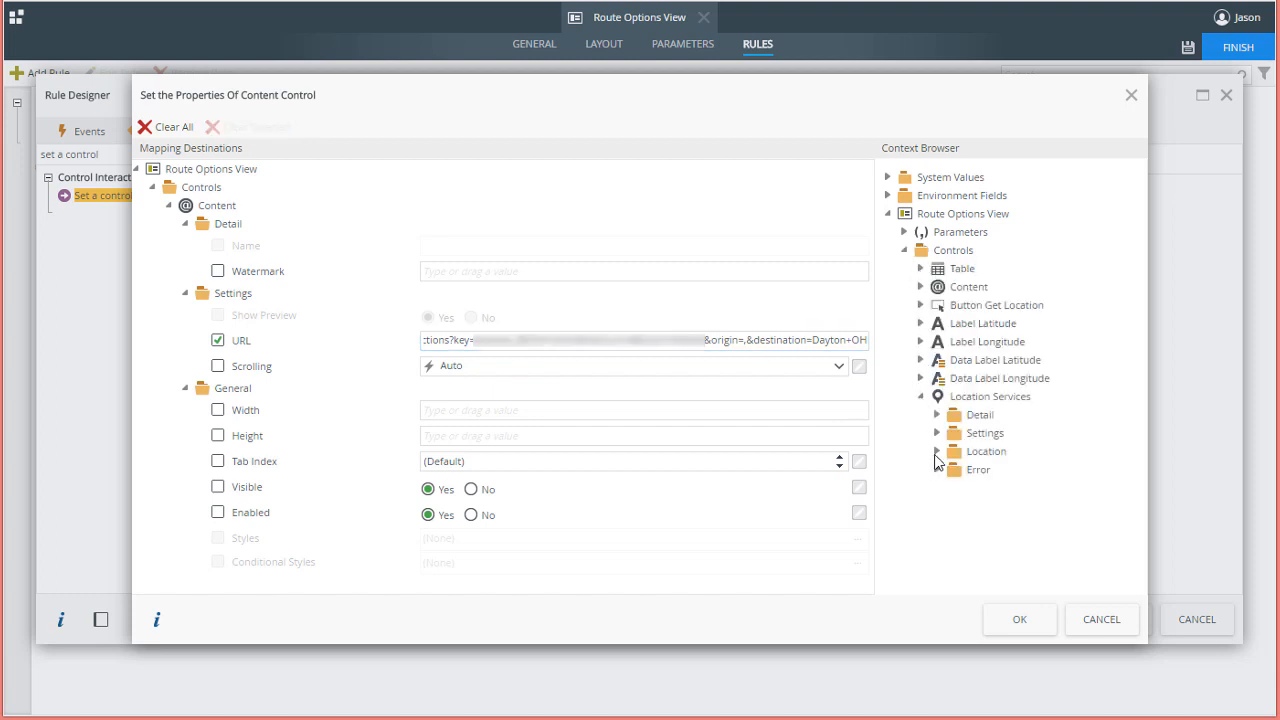
click(922, 451)
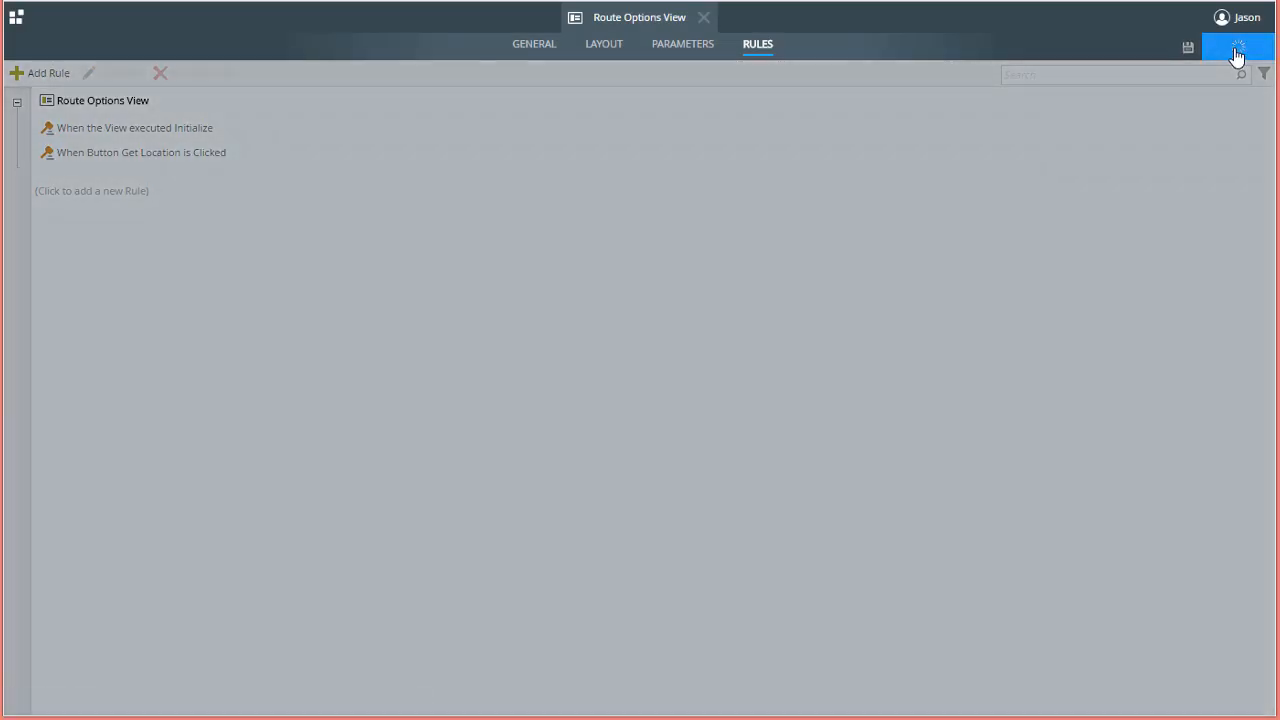
Step: Finish the Route Options View with its location rules and check it in
click(1237, 47)
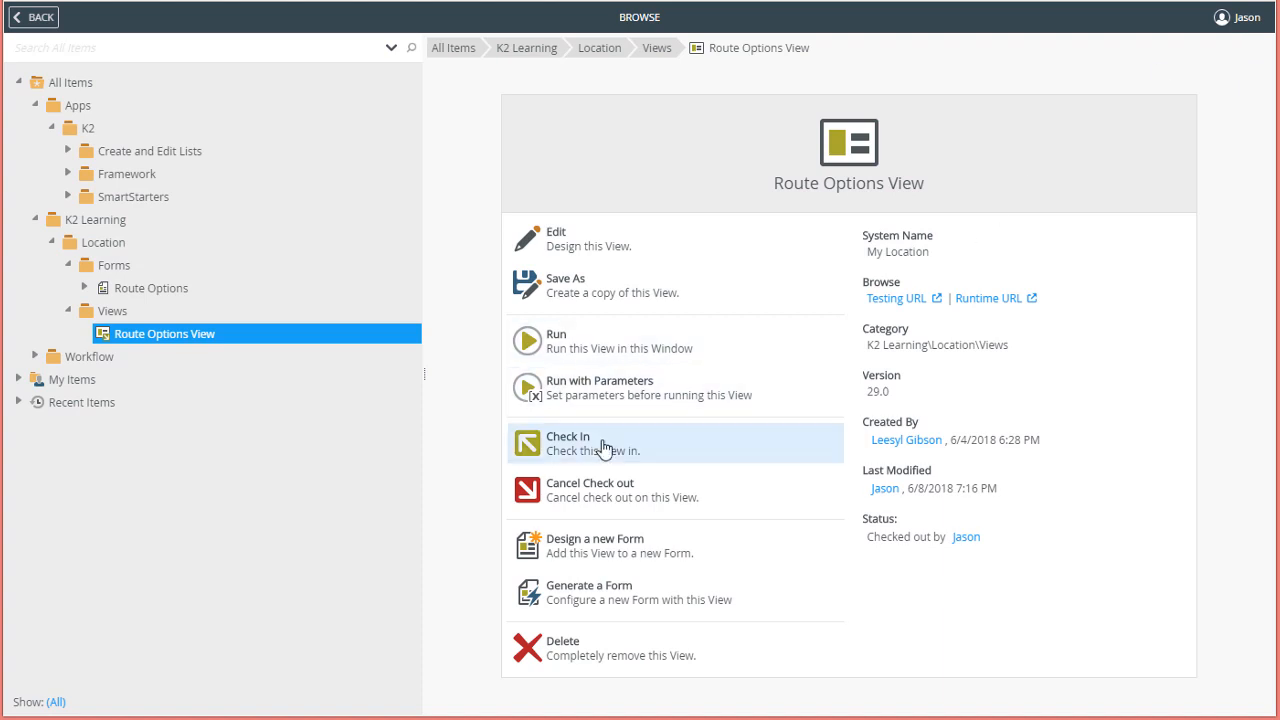
click(567, 443)
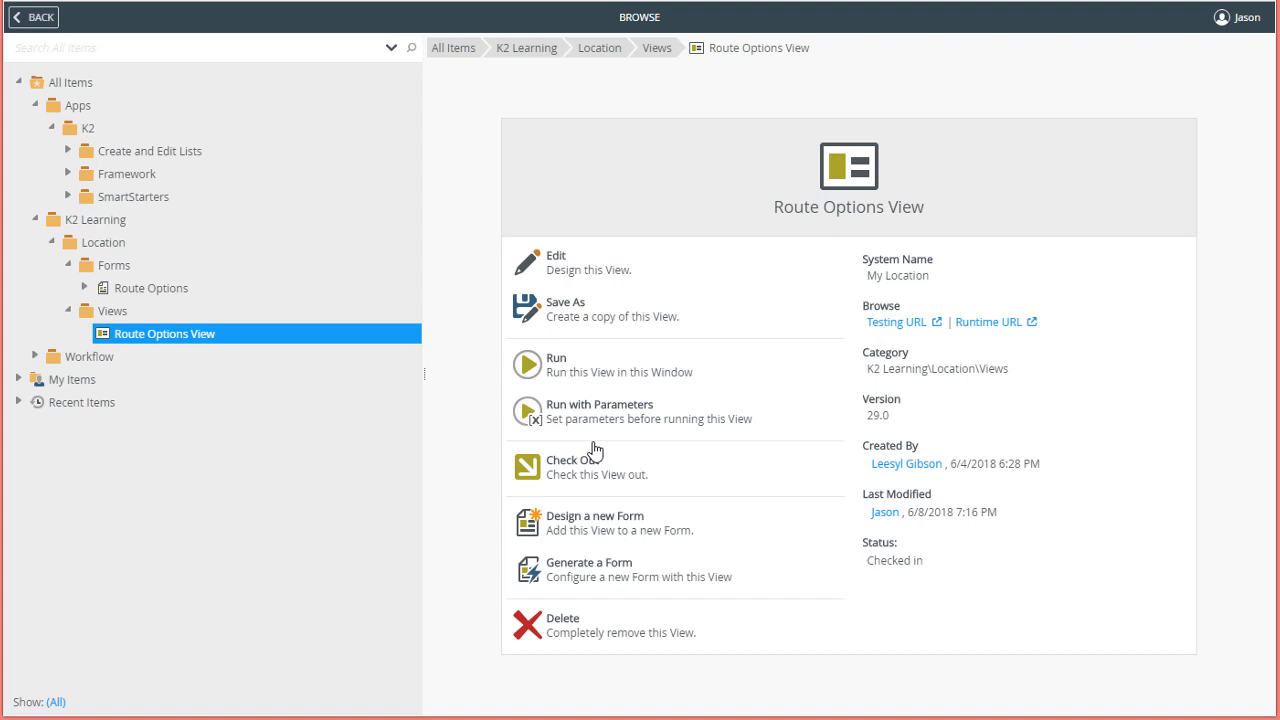
Step: Select the Route Options form, check it out, and open it in the layout editor
click(152, 288)
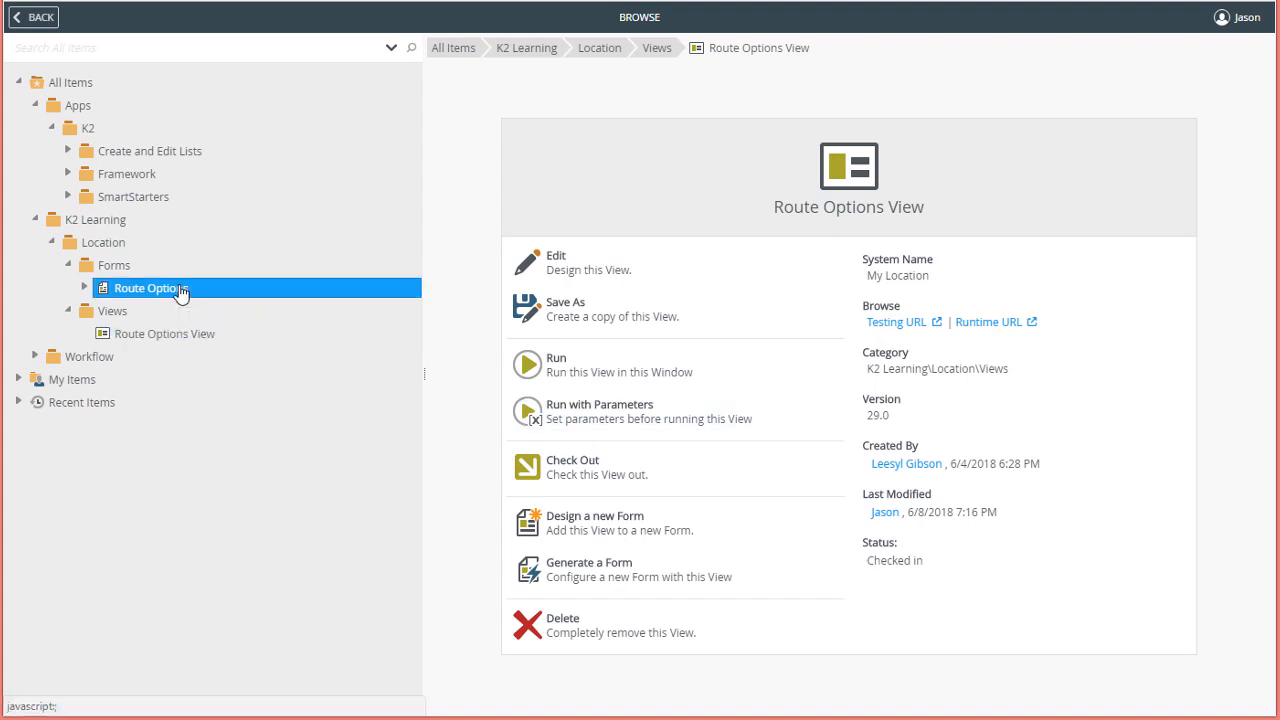
click(150, 288)
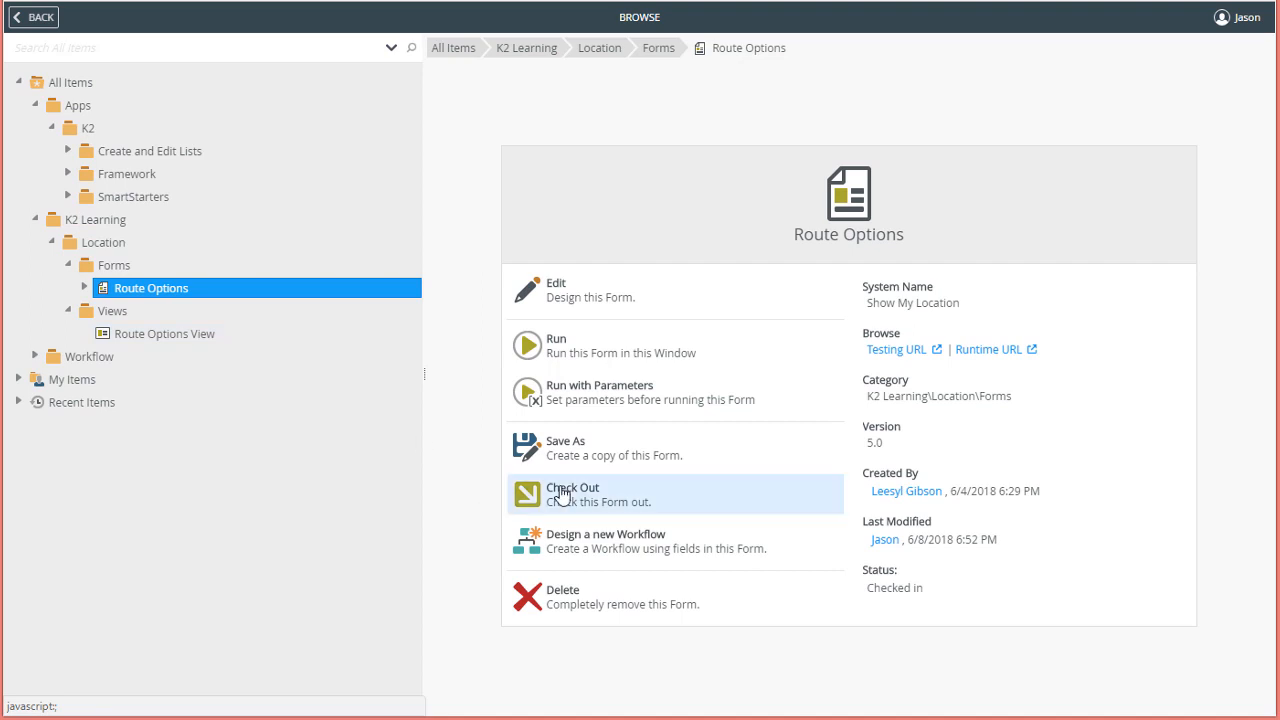
click(571, 494)
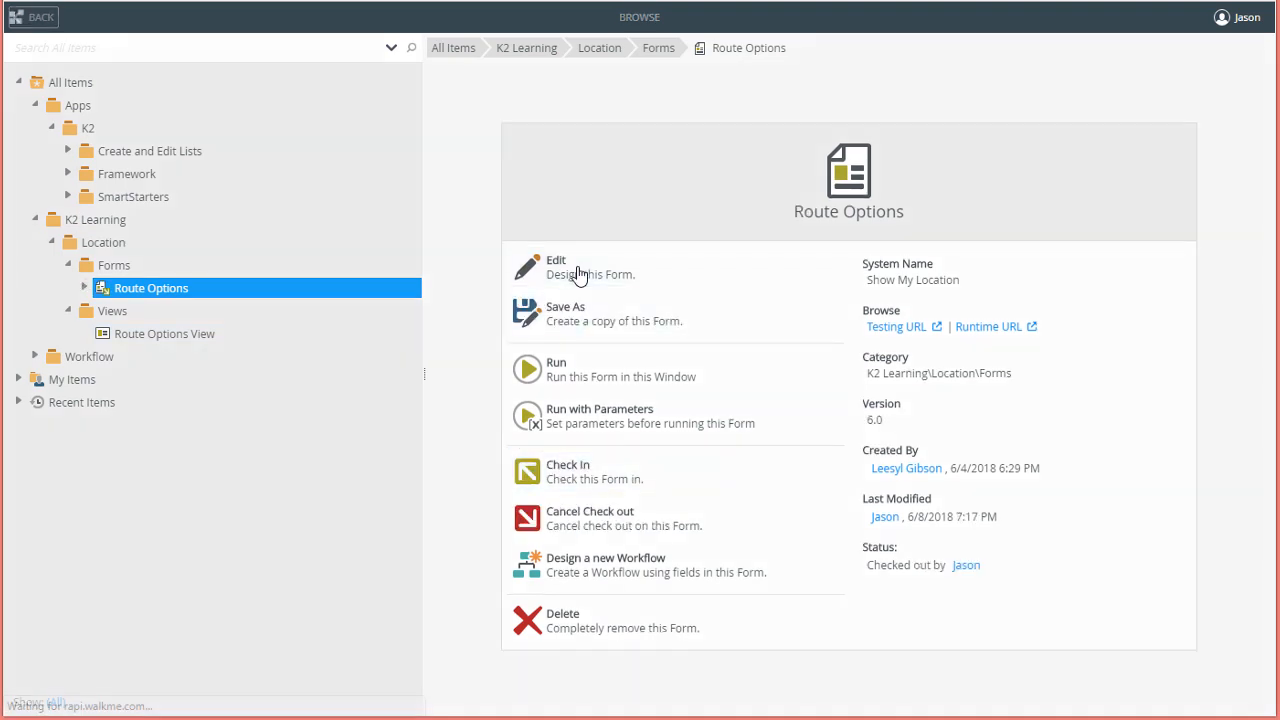
click(556, 267)
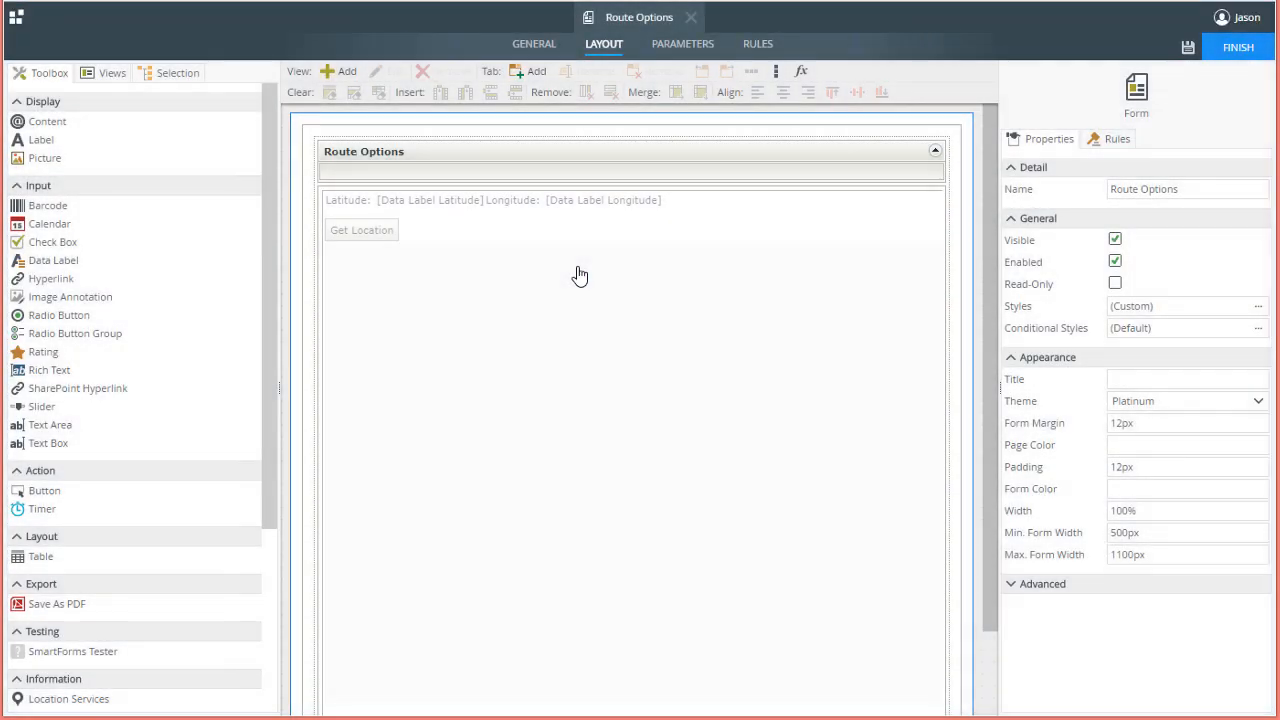
mouse_move(948, 421)
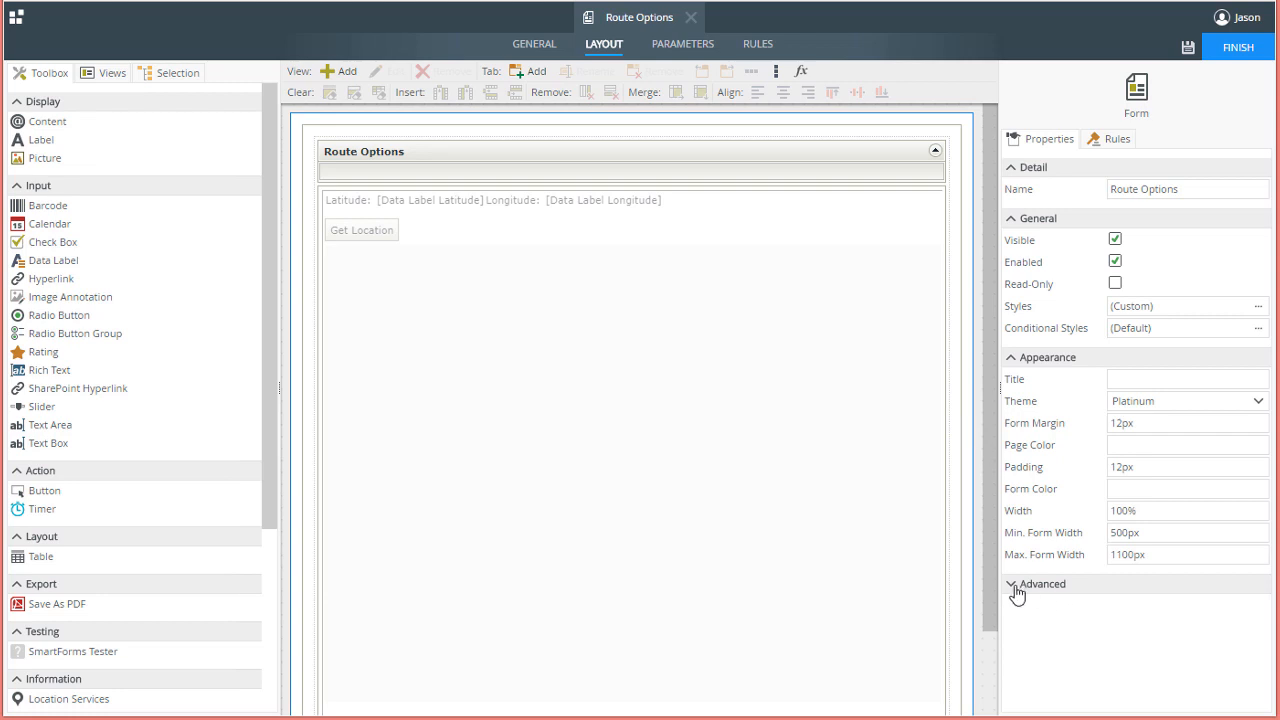
Step: Tick Application Form under Advanced properties, then finish and check in Route Options
click(1042, 583)
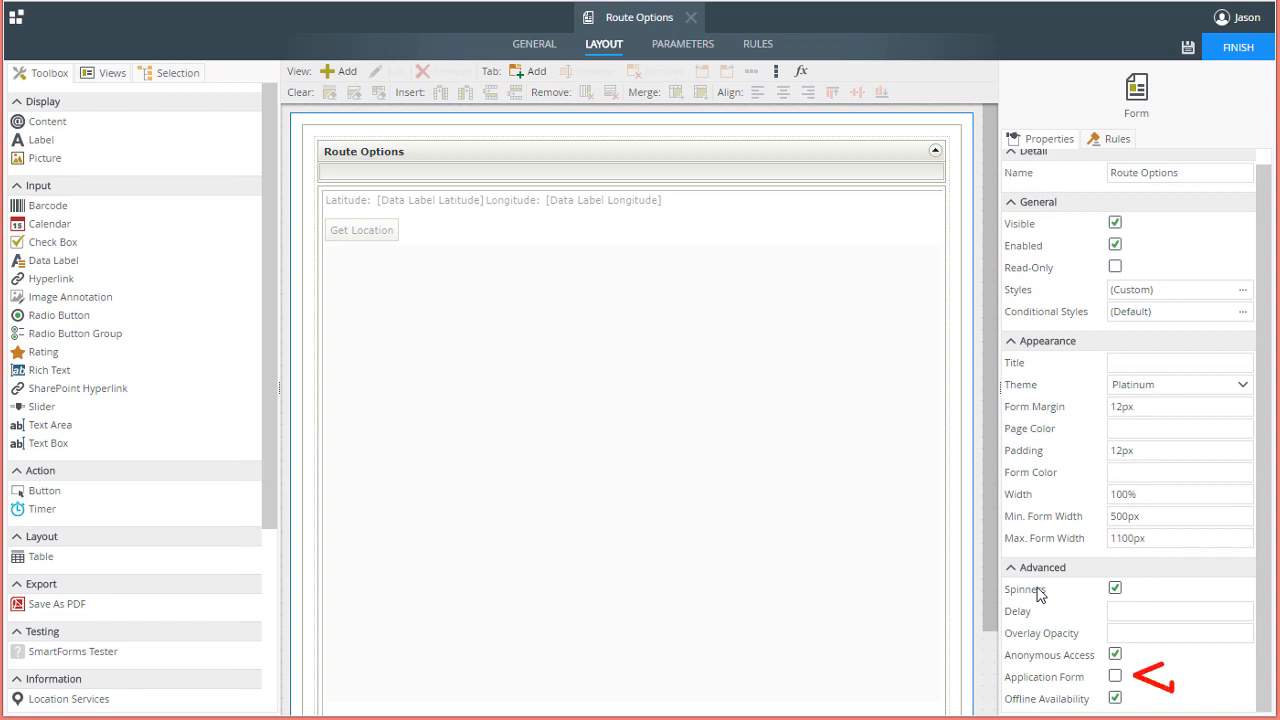
click(1115, 676)
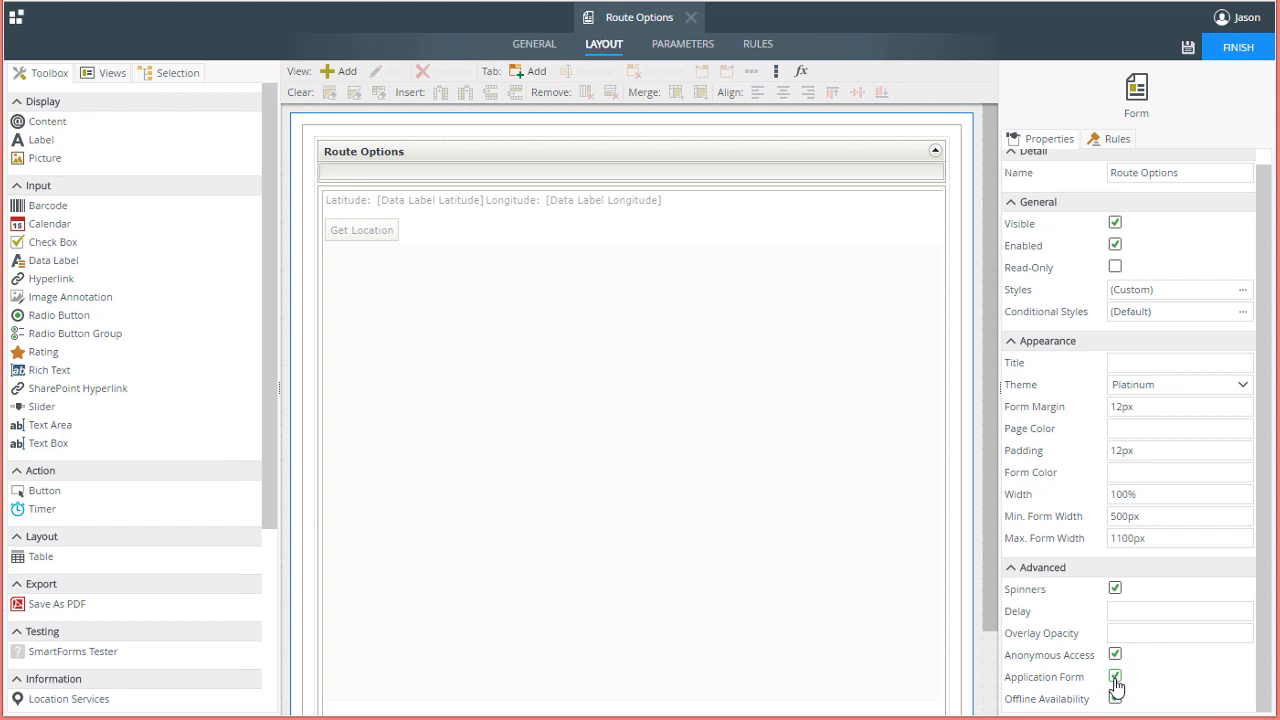
click(1238, 46)
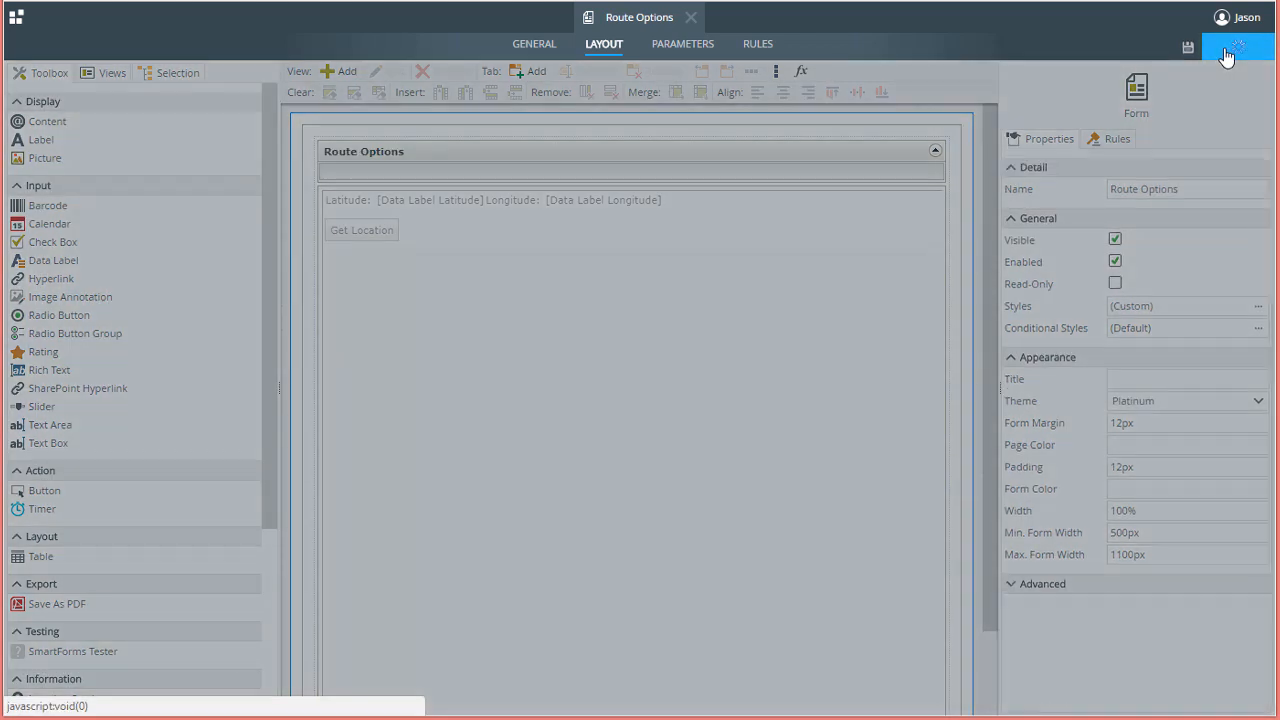
click(1237, 47)
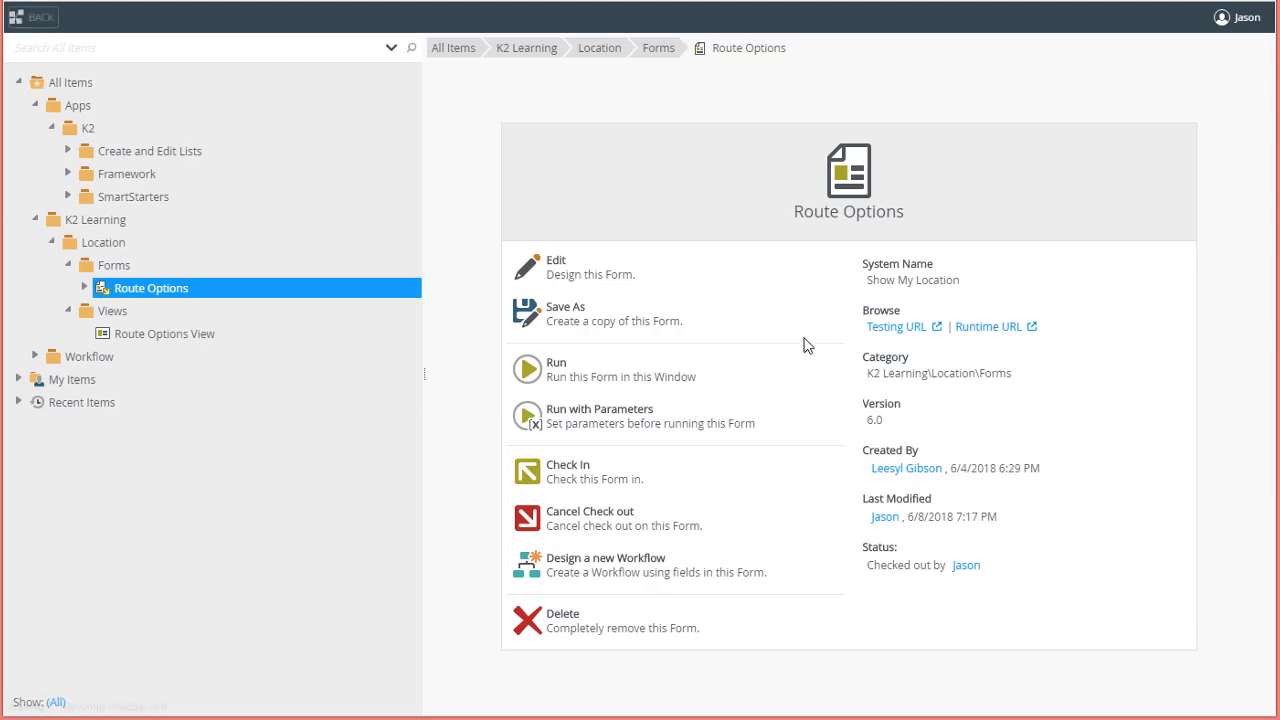
click(568, 471)
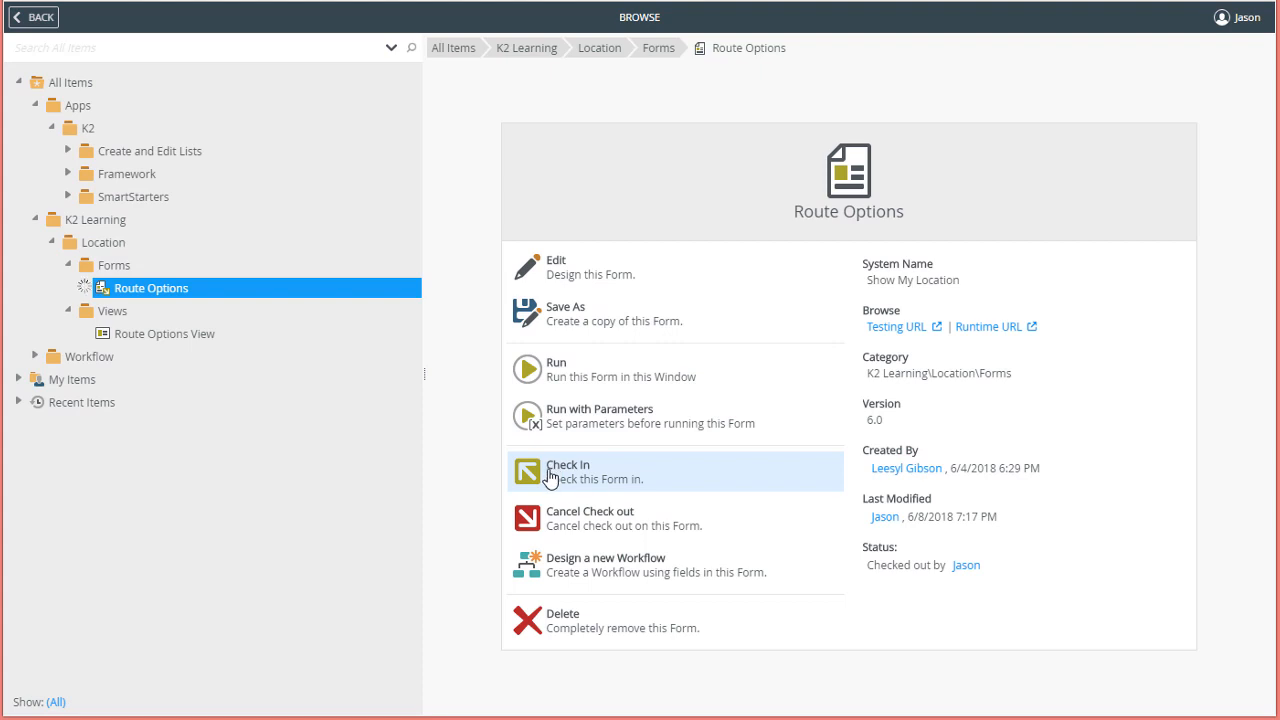
click(567, 471)
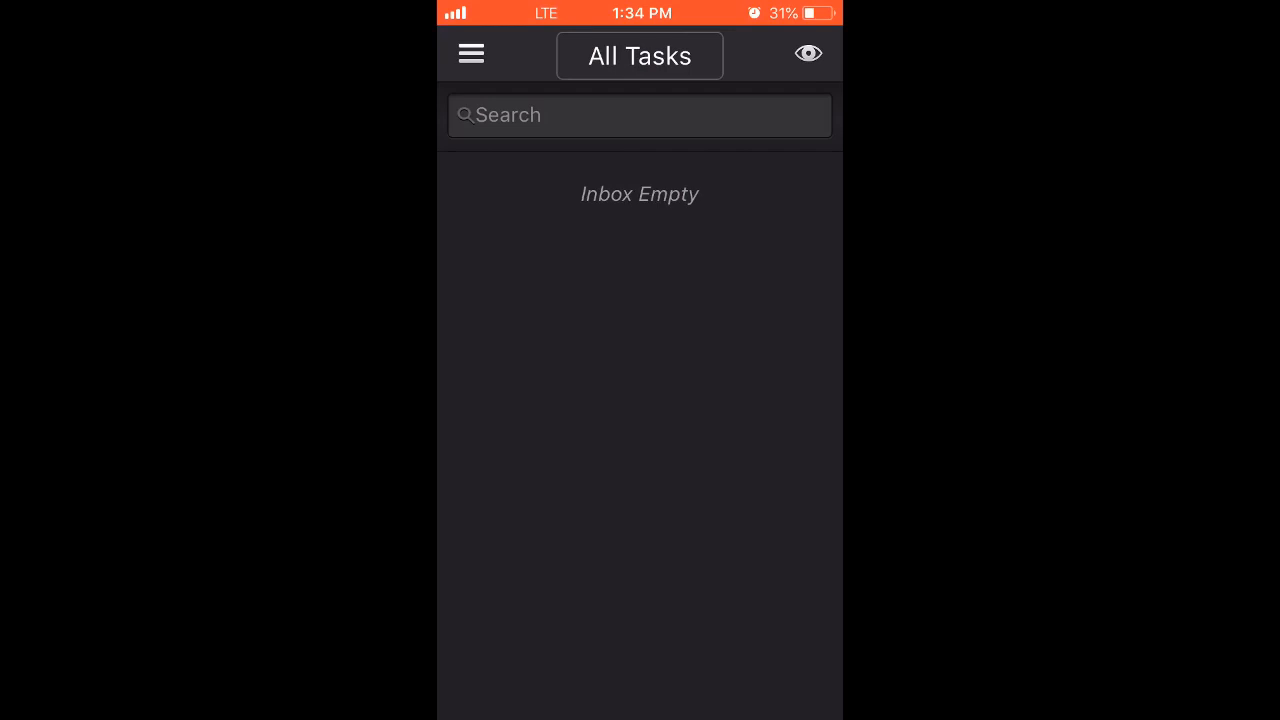
Step: Navigate via the menu to Forms > Location and launch the Route Options form
click(470, 53)
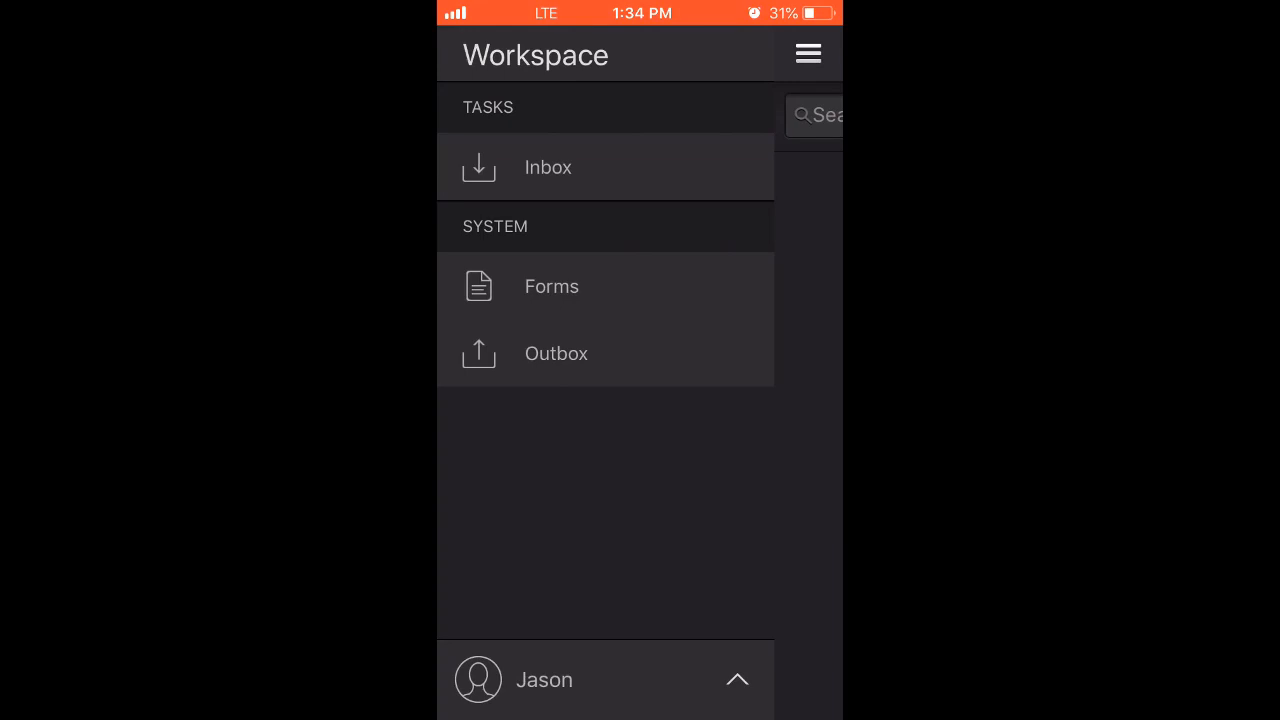
click(551, 286)
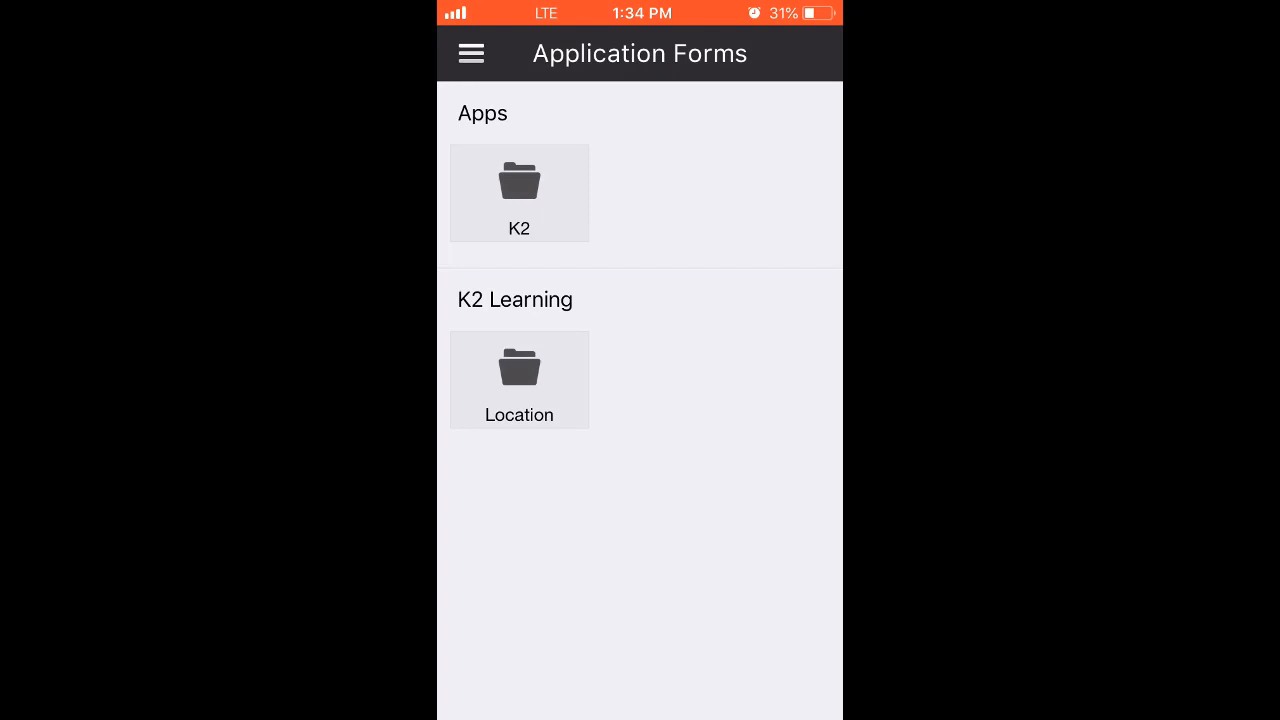
click(518, 379)
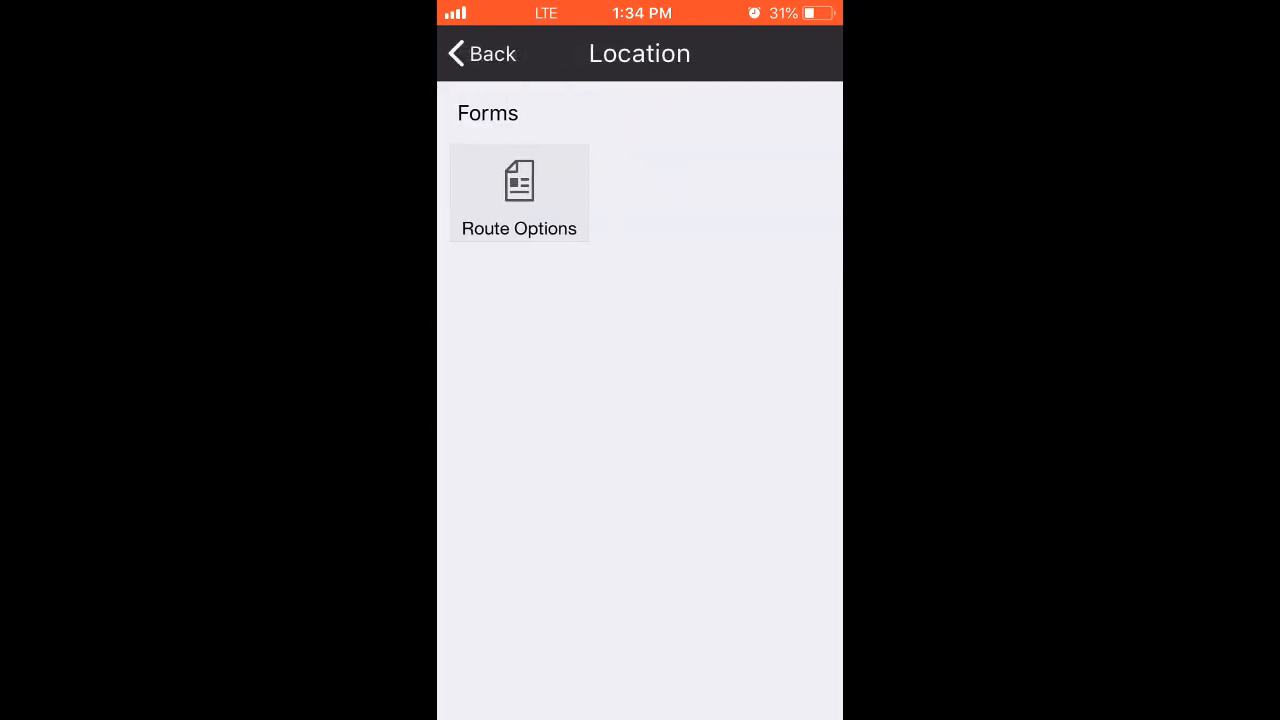
click(518, 192)
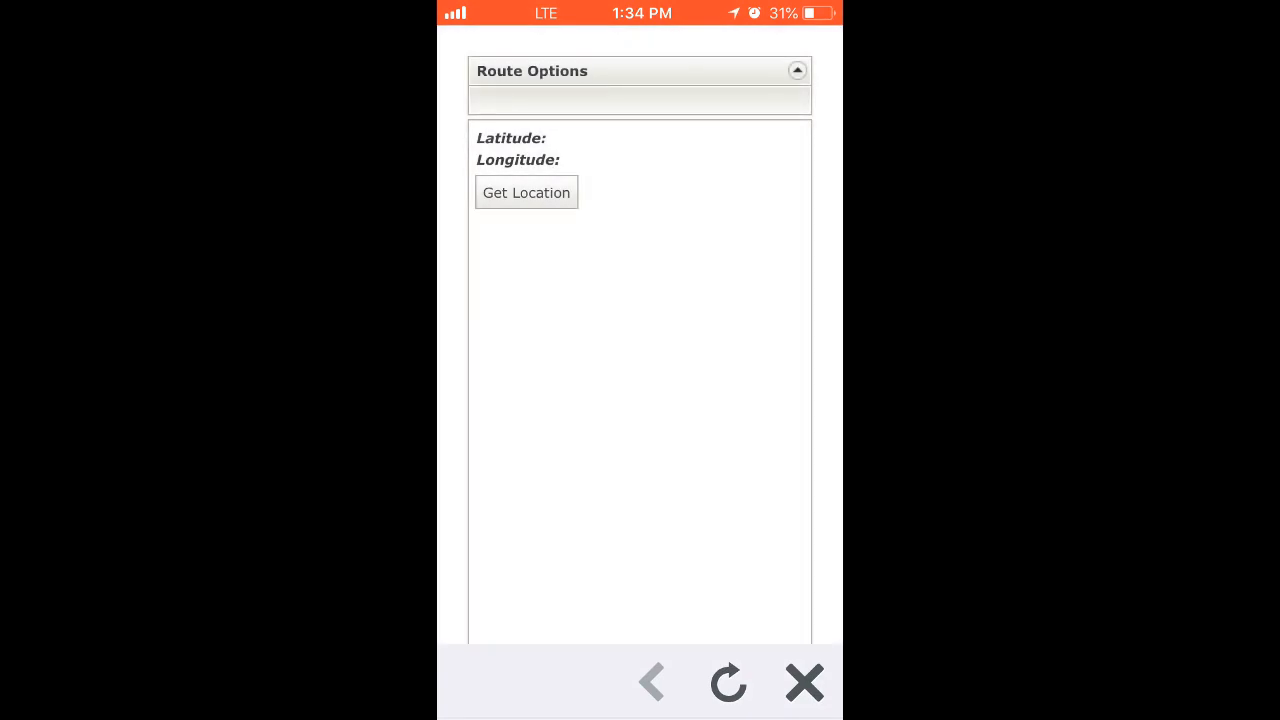
Step: Tap Get Location to load current coordinates and the driving route map to Dayton, Ohio
click(525, 192)
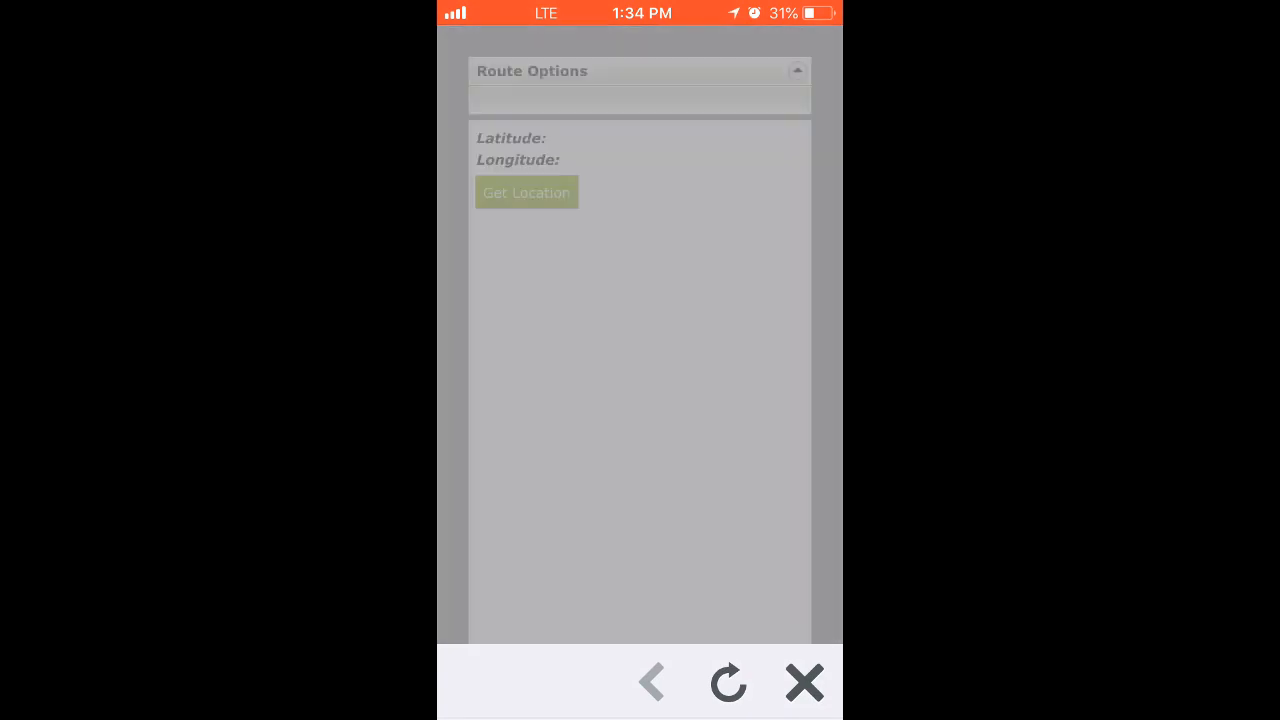
click(526, 192)
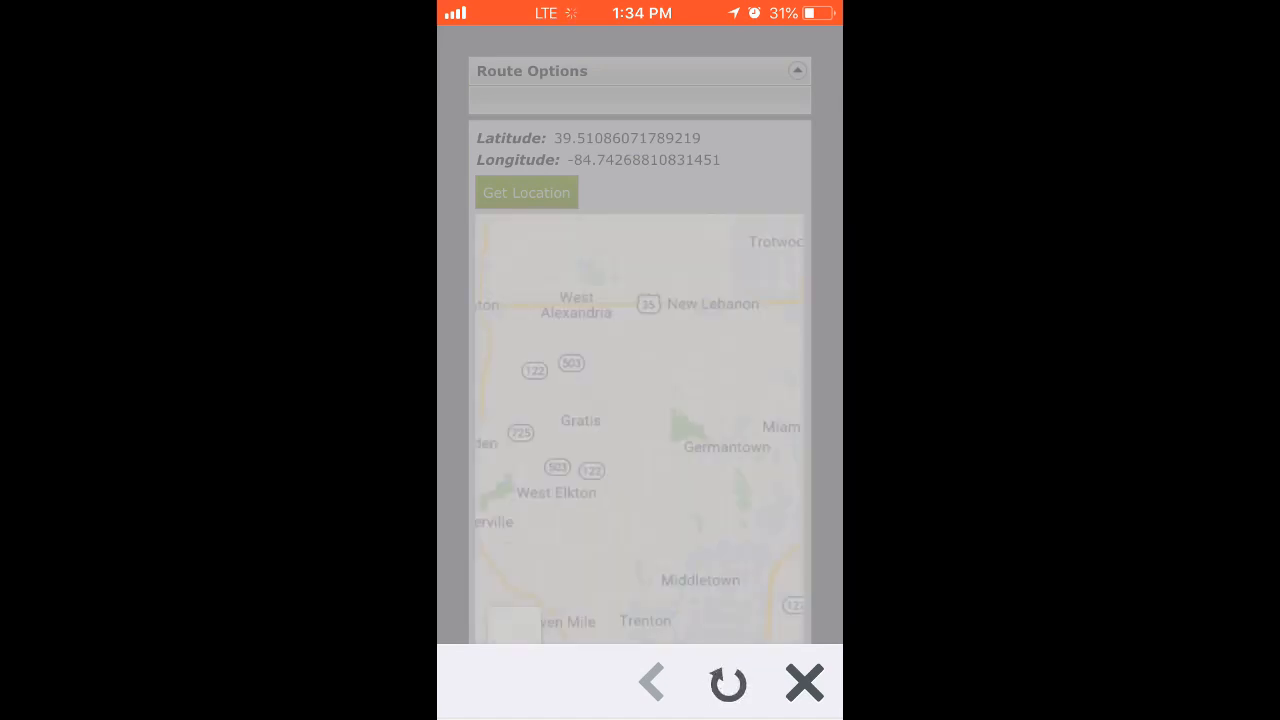
click(526, 192)
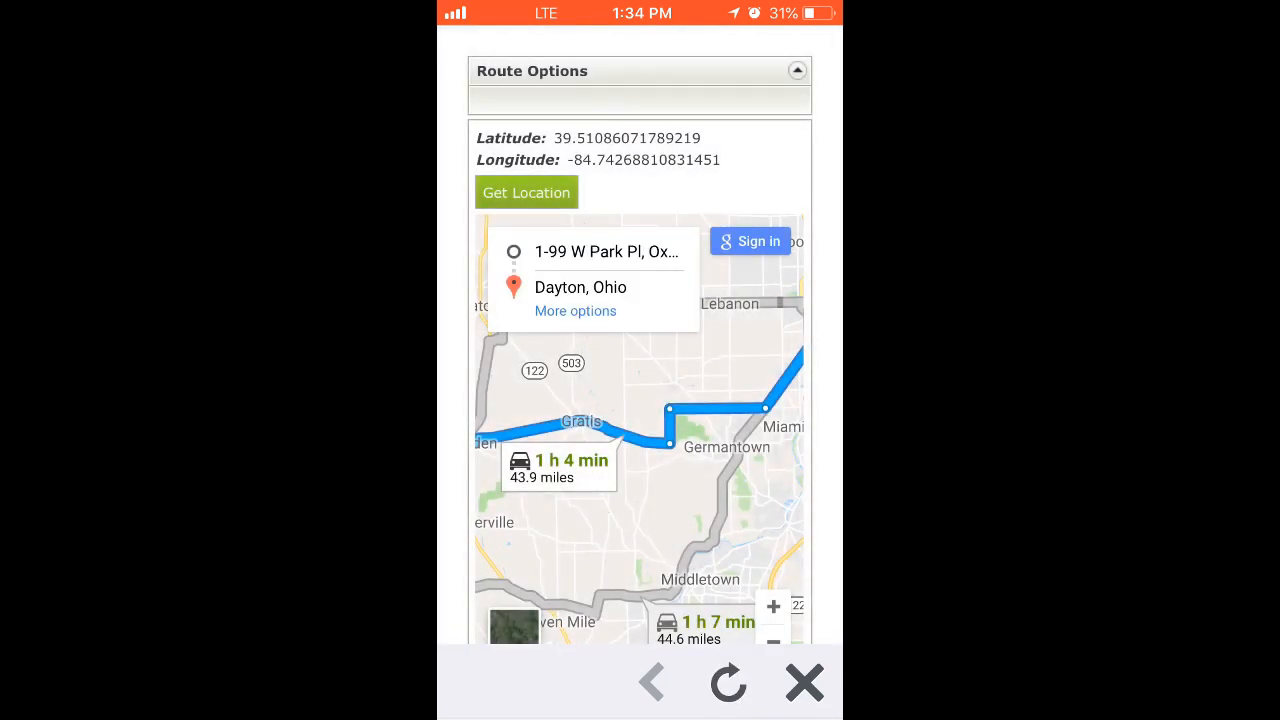